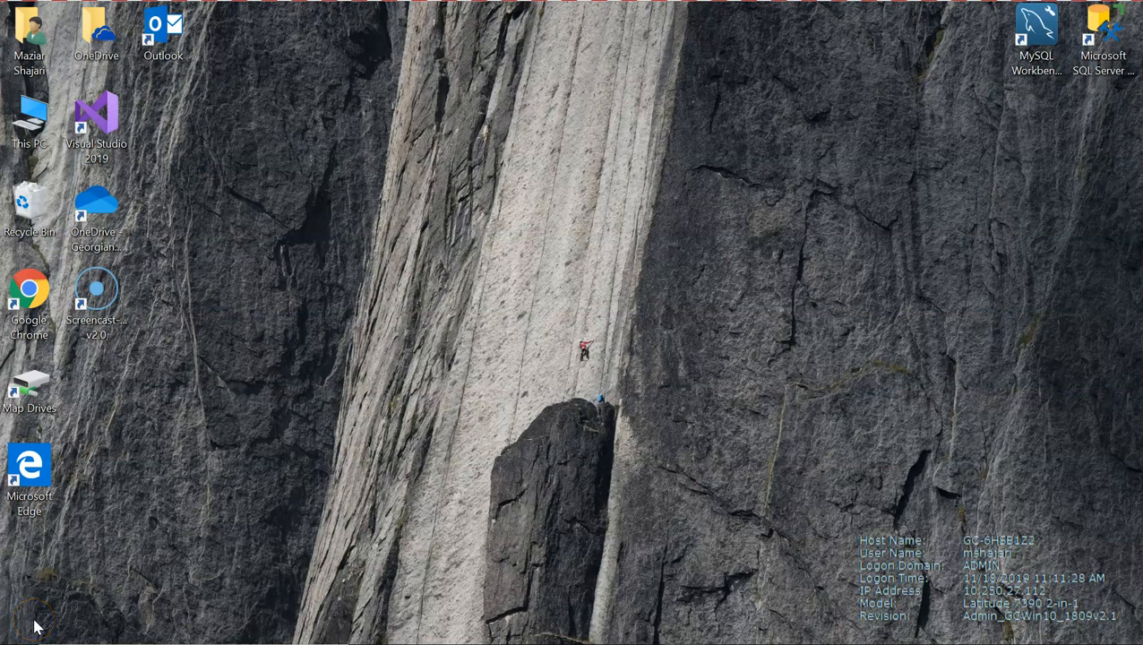
mouse_move(747, 225)
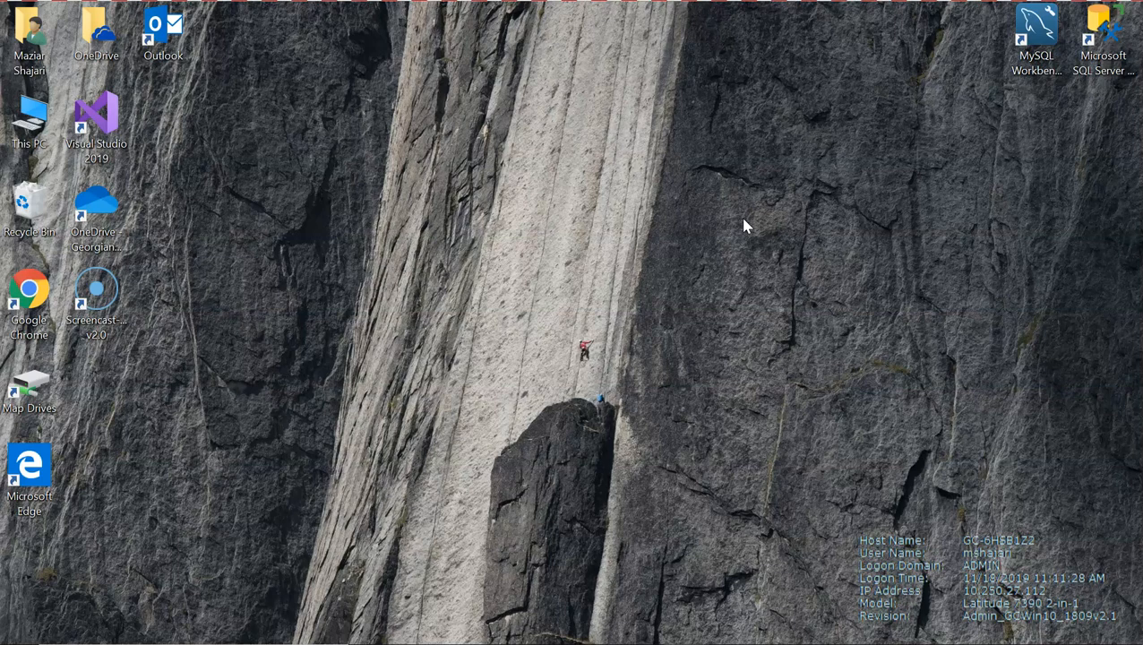
mouse_move(860, 197)
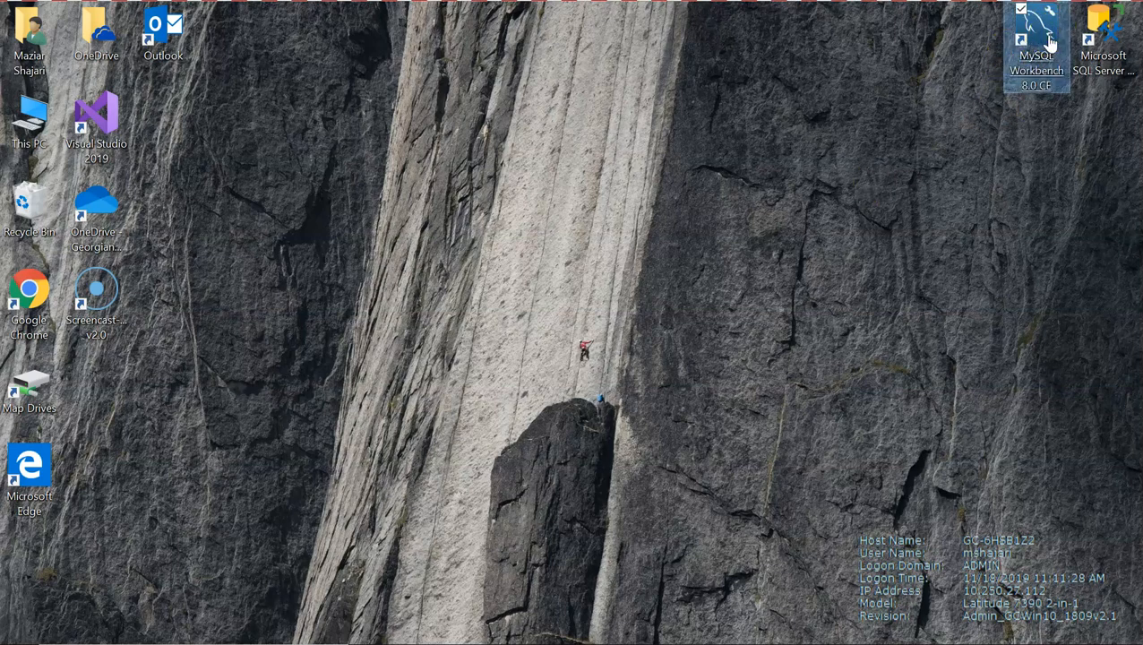
Step: Launch MySQL Workbench and log into Local instance MySQL80 as root, saving the password in the vault
double_click(1037, 36)
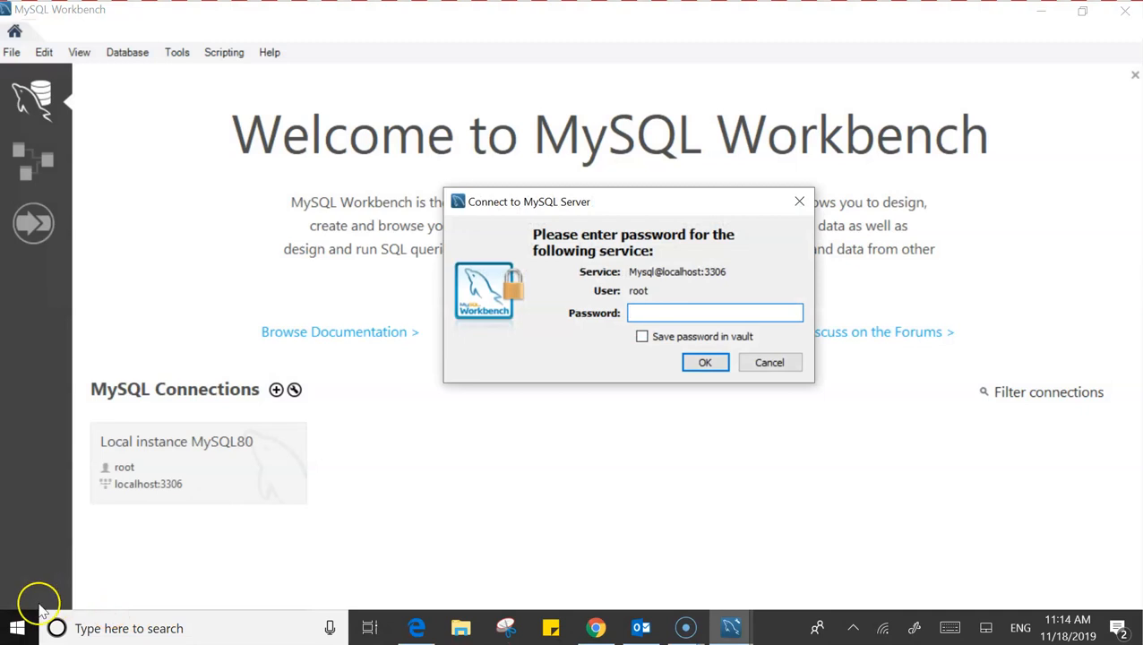
left_click(714, 313)
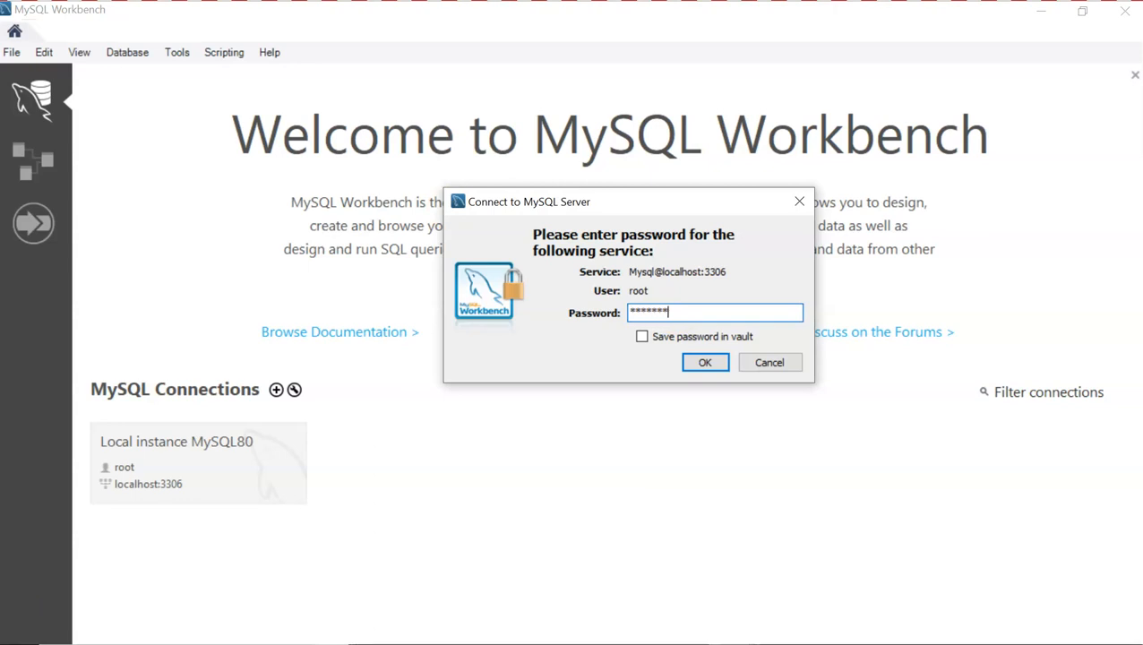
mouse_move(663, 336)
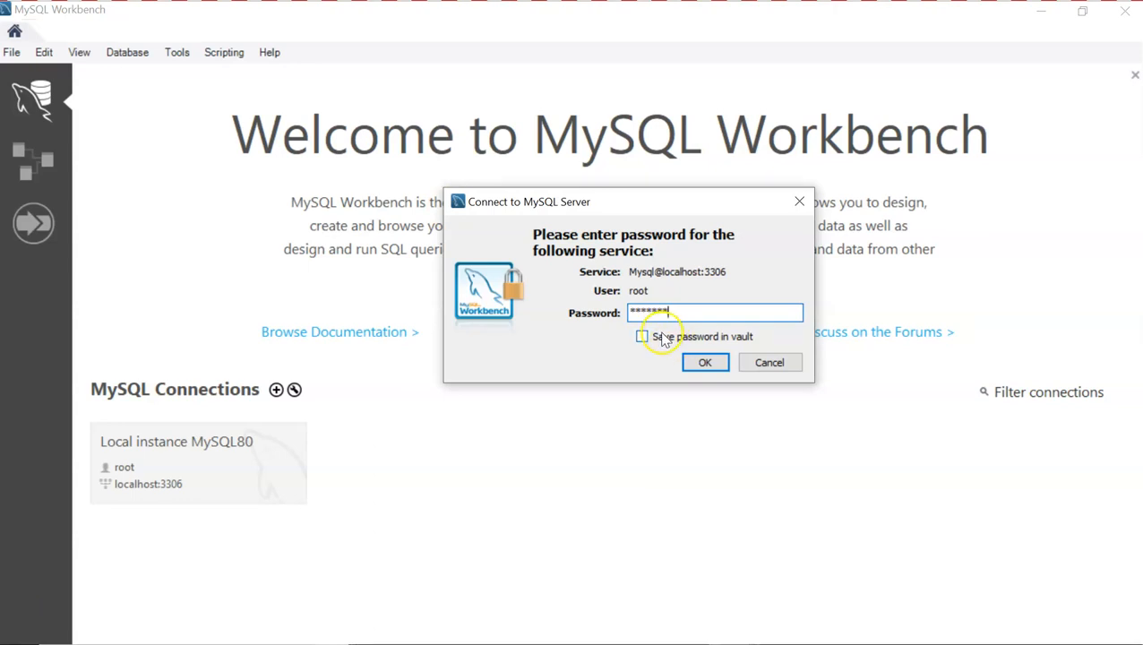
left_click(642, 335)
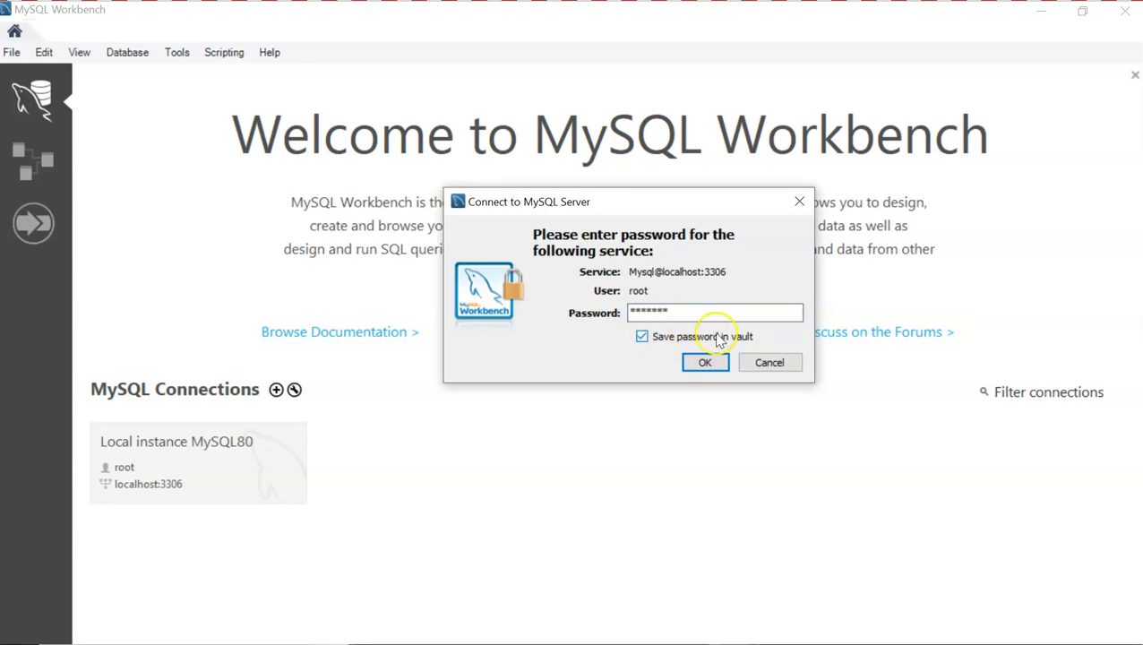
left_click(704, 362)
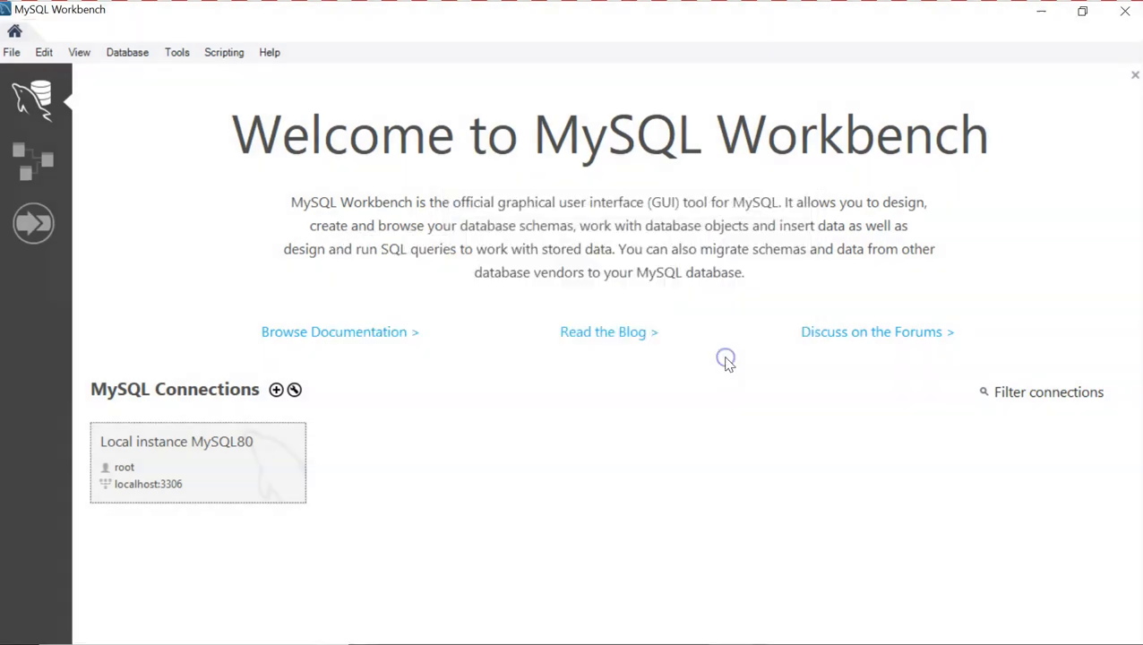
Step: Open the MySQL80 query editor and browse the sakila, sys and world schemas in the Navigator
double_click(197, 462)
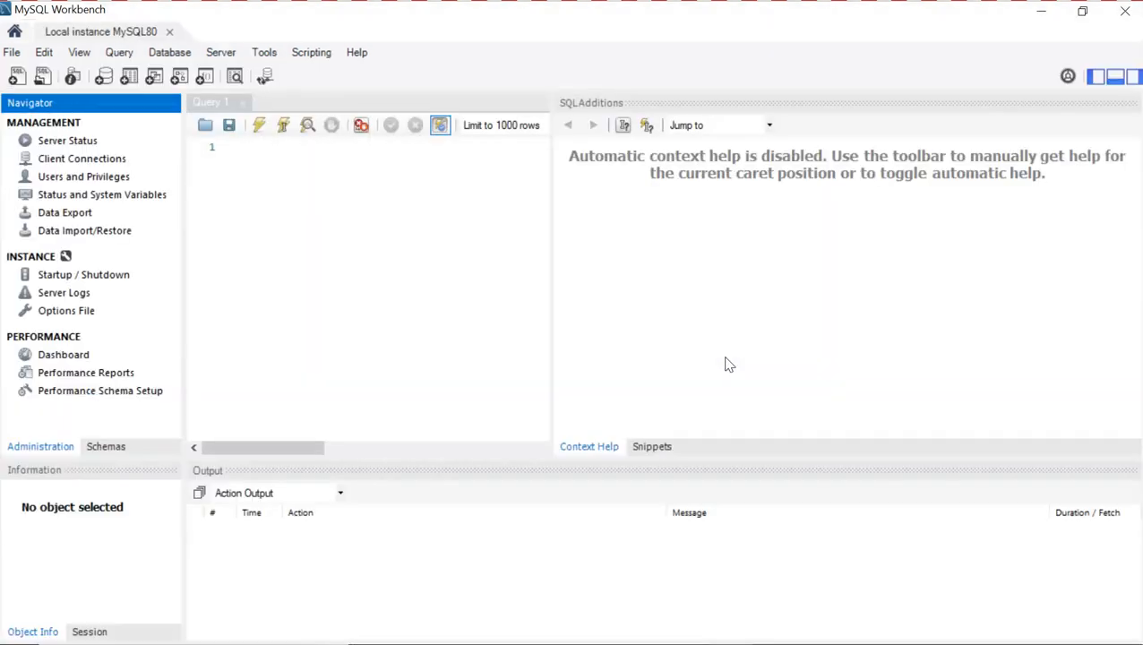
mouse_move(483, 275)
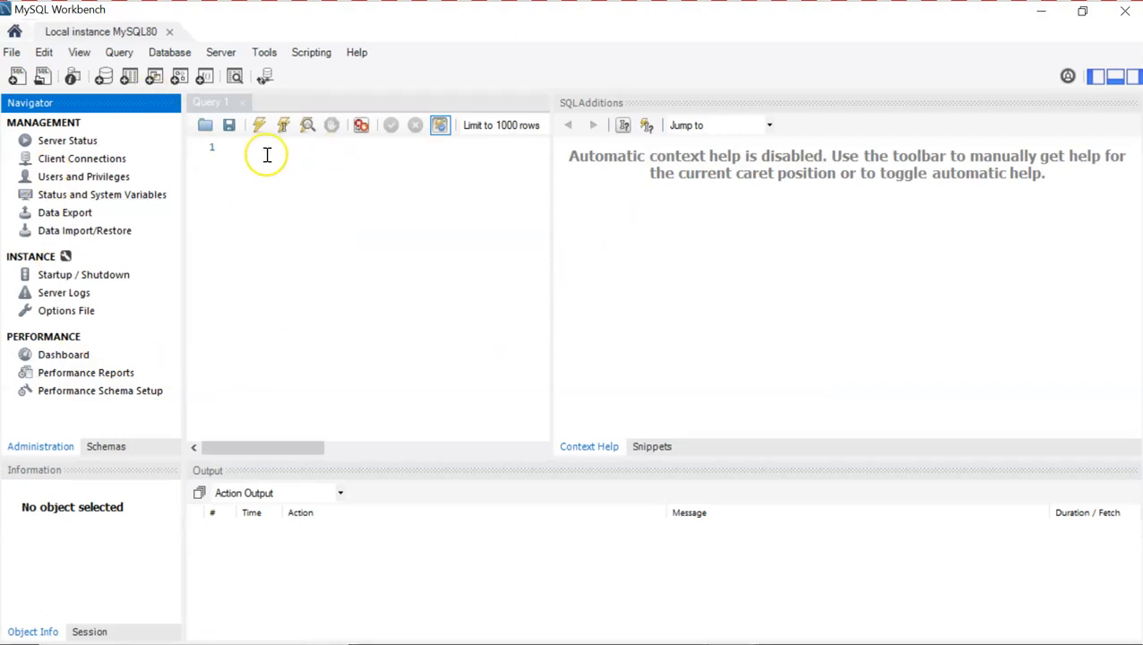
mouse_move(1093, 249)
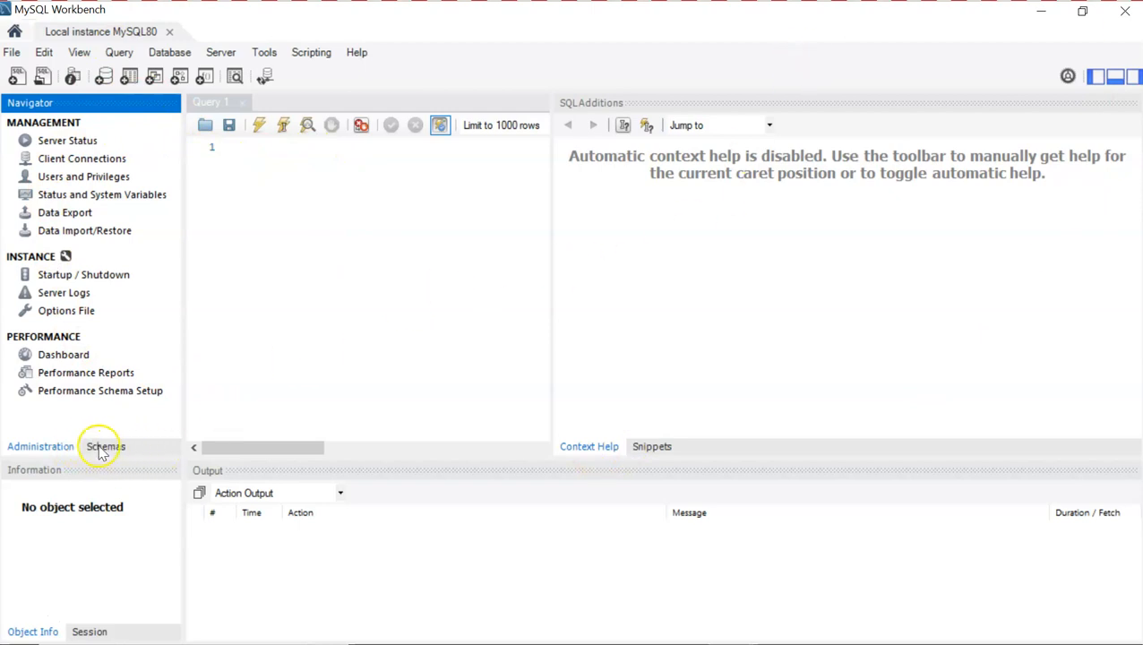
left_click(105, 446)
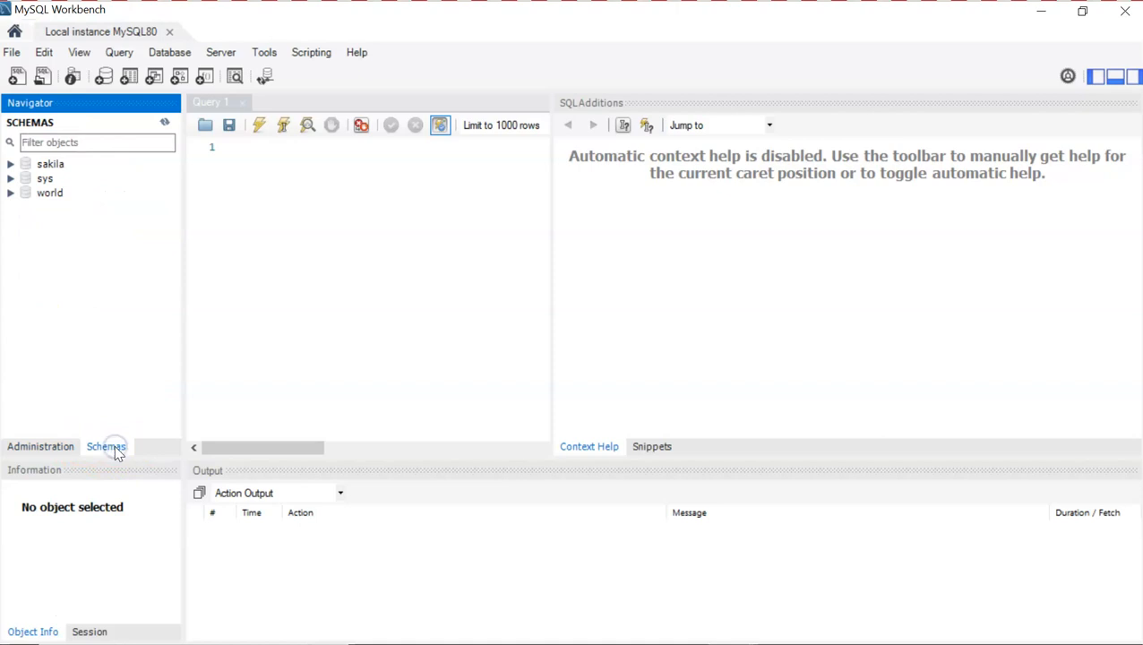
left_click(11, 164)
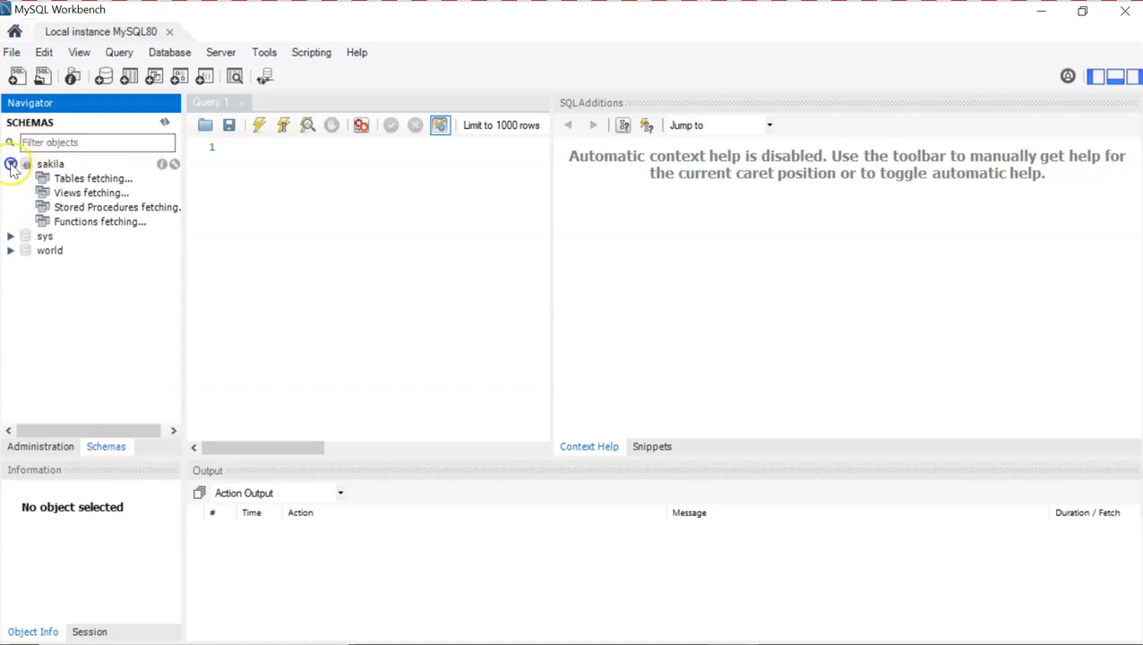
left_click(11, 163)
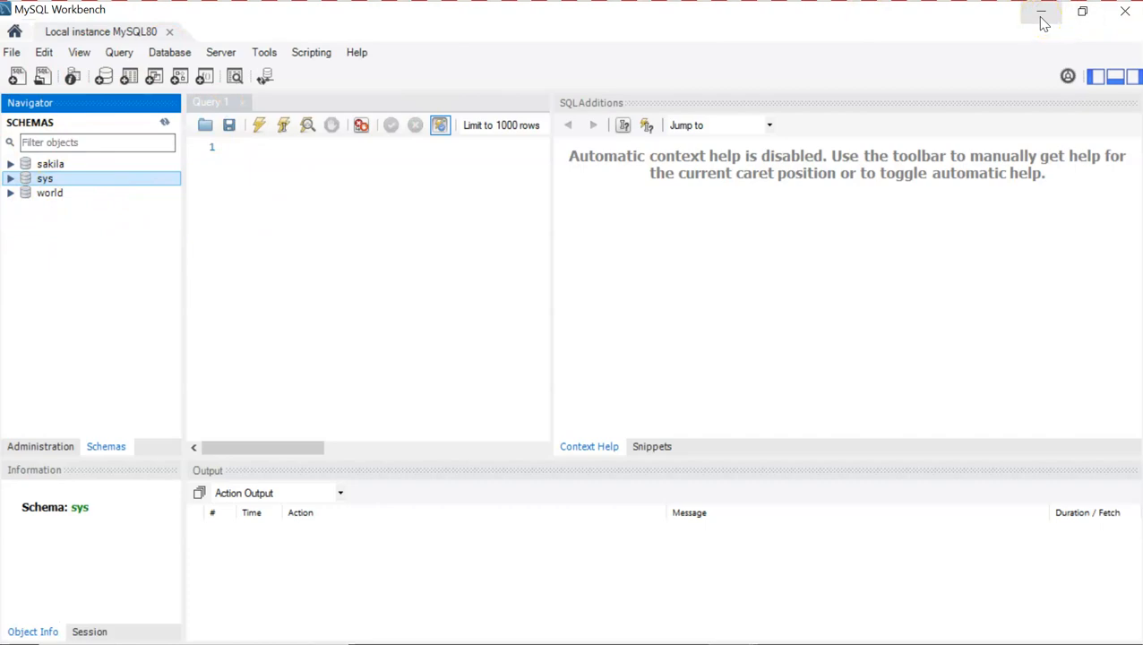
Step: Minimize Workbench and launch Google Chrome maximized
left_click(1041, 11)
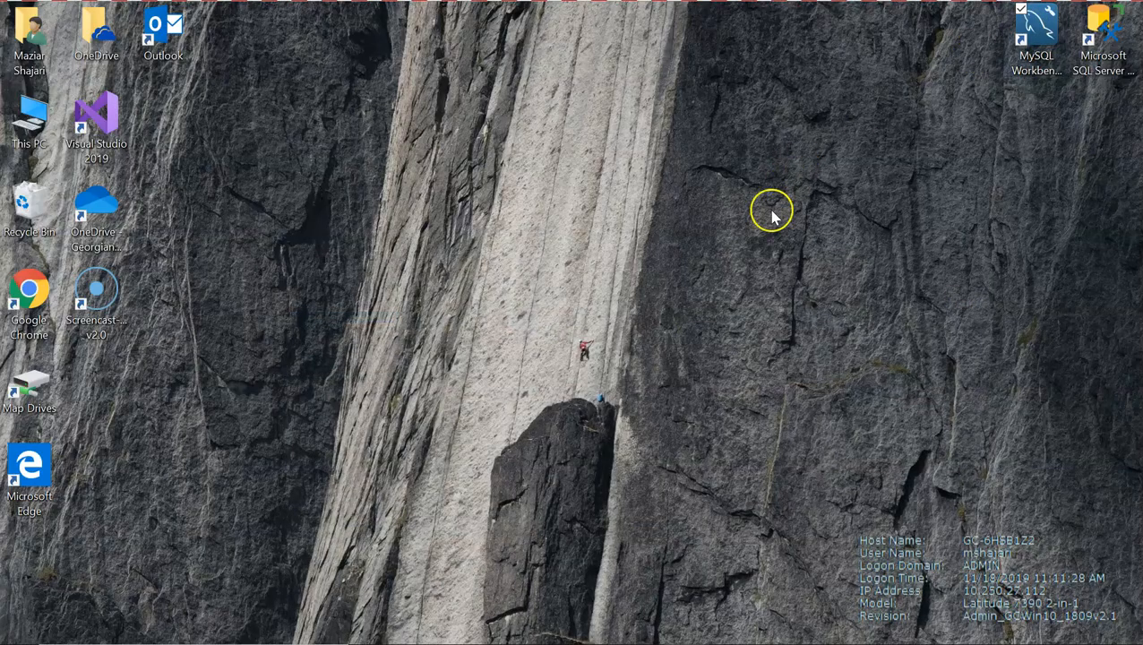
left_click(30, 296)
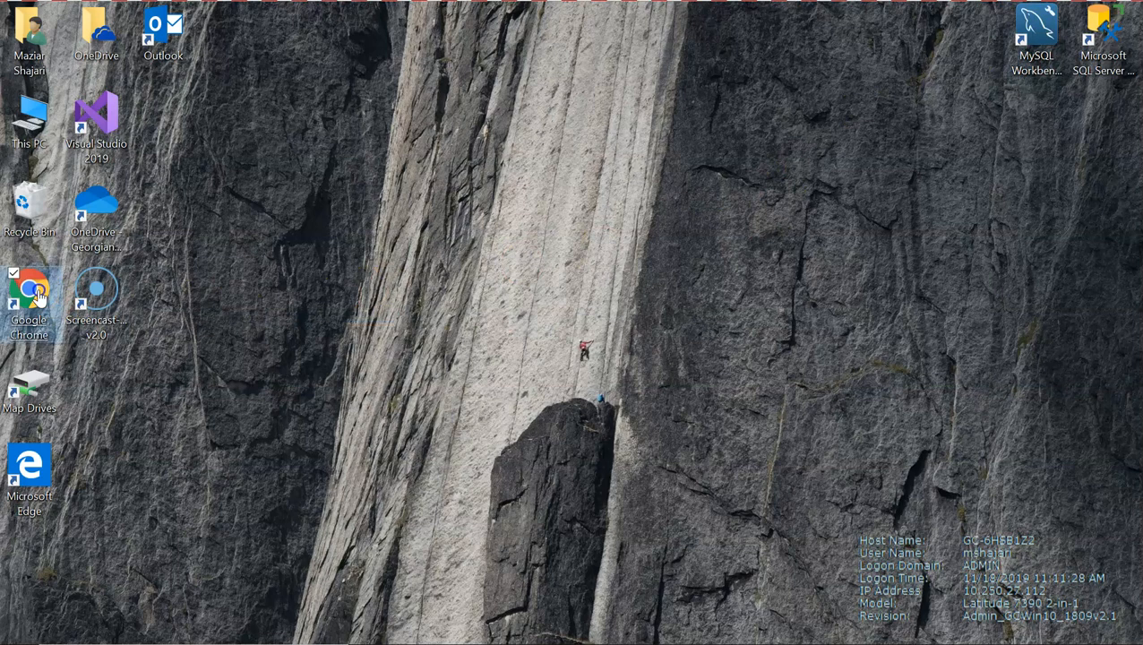
double_click(29, 288)
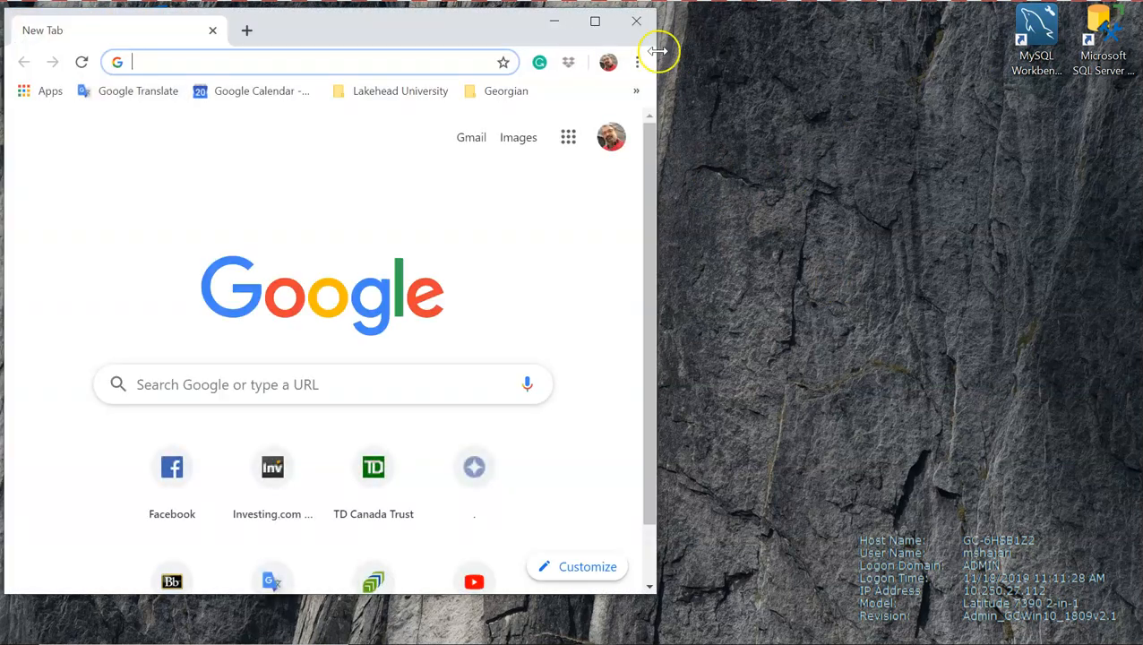
left_click(595, 21)
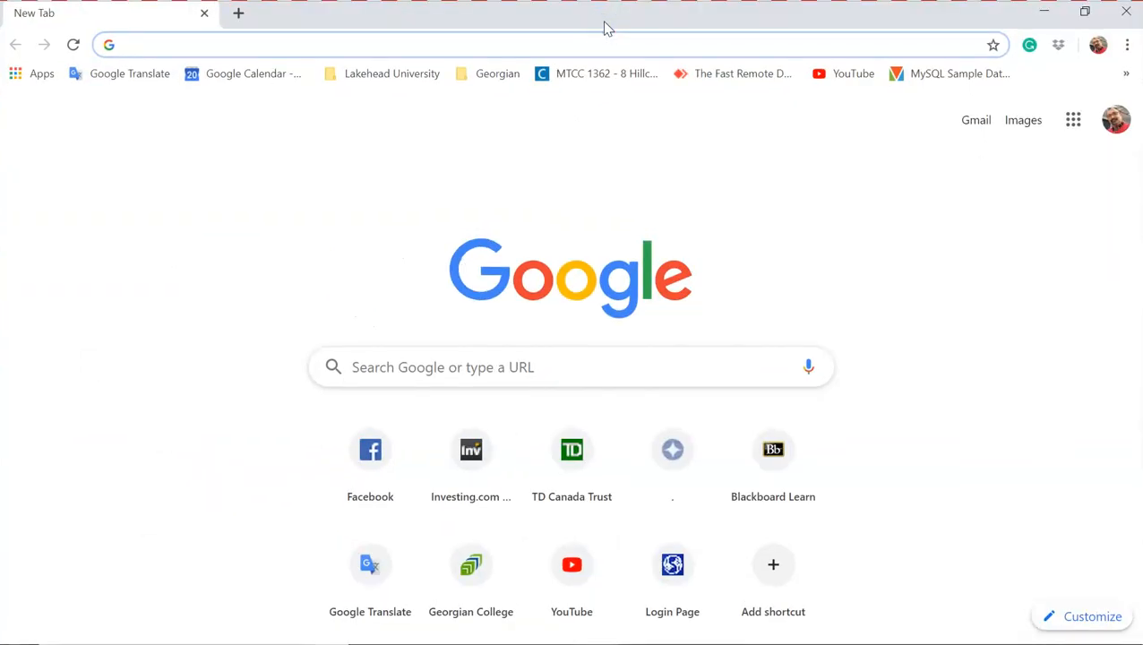
Step: Search Google for 'MYSql sample database' and scroll through the results
left_click(195, 45)
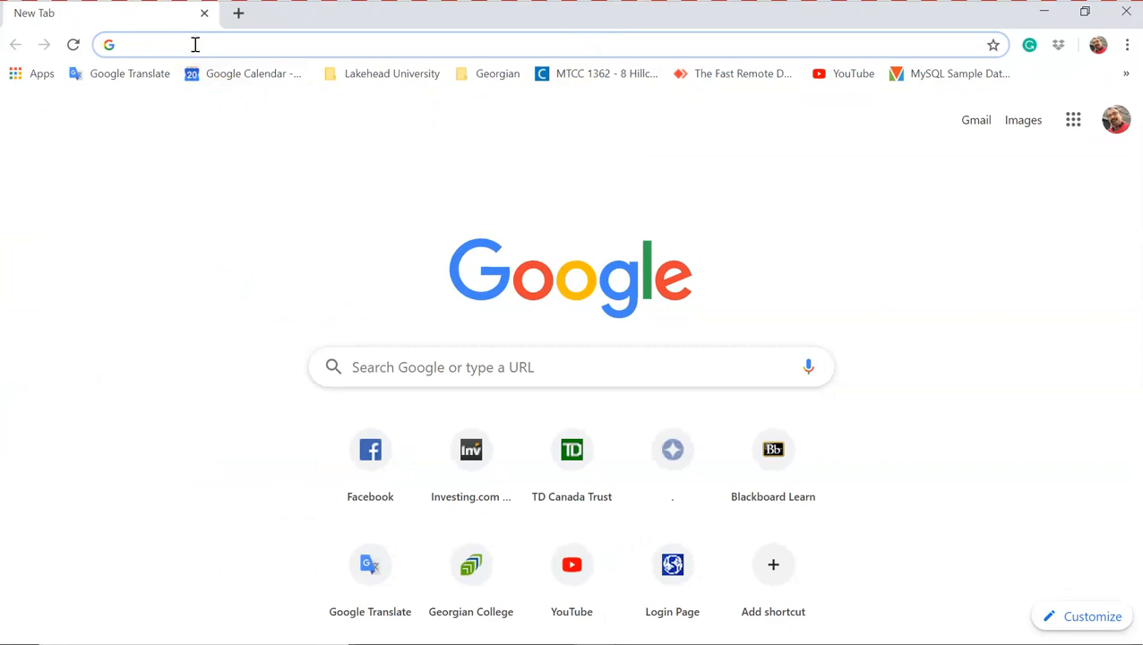
type("MYSql sample database")
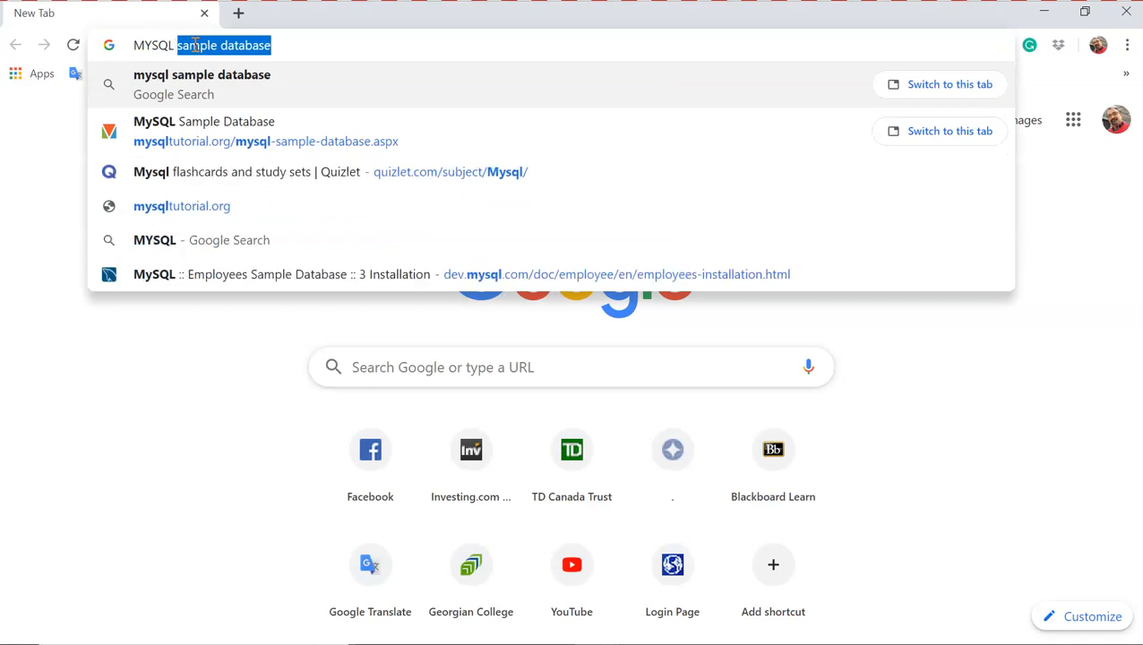
key("Enter")
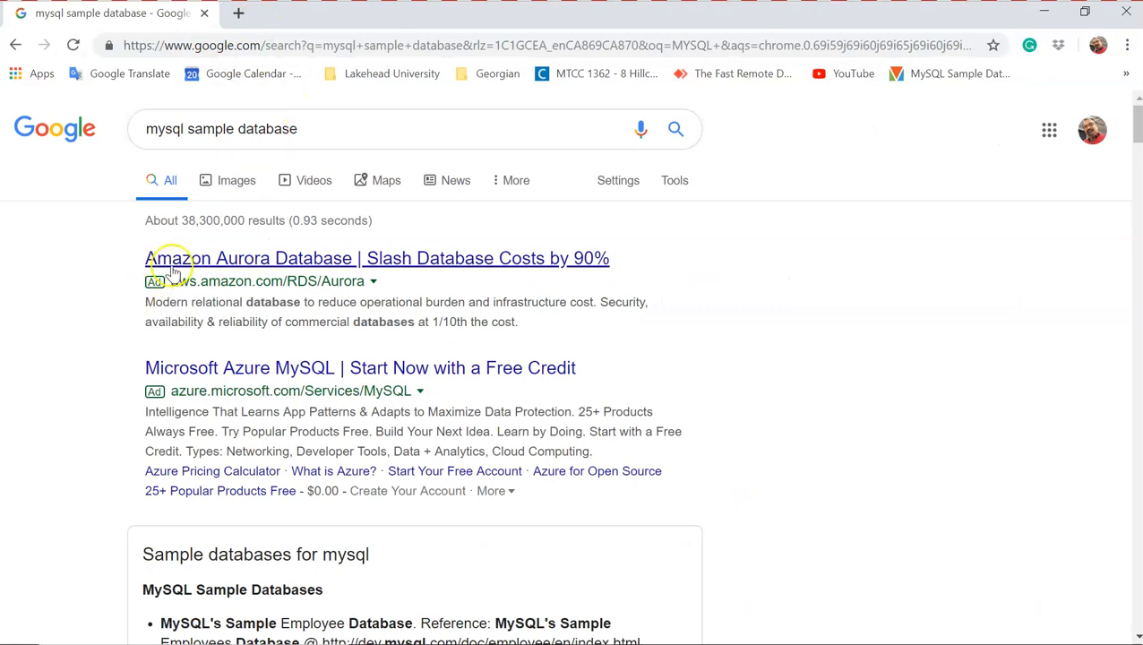
scroll("down", 3)
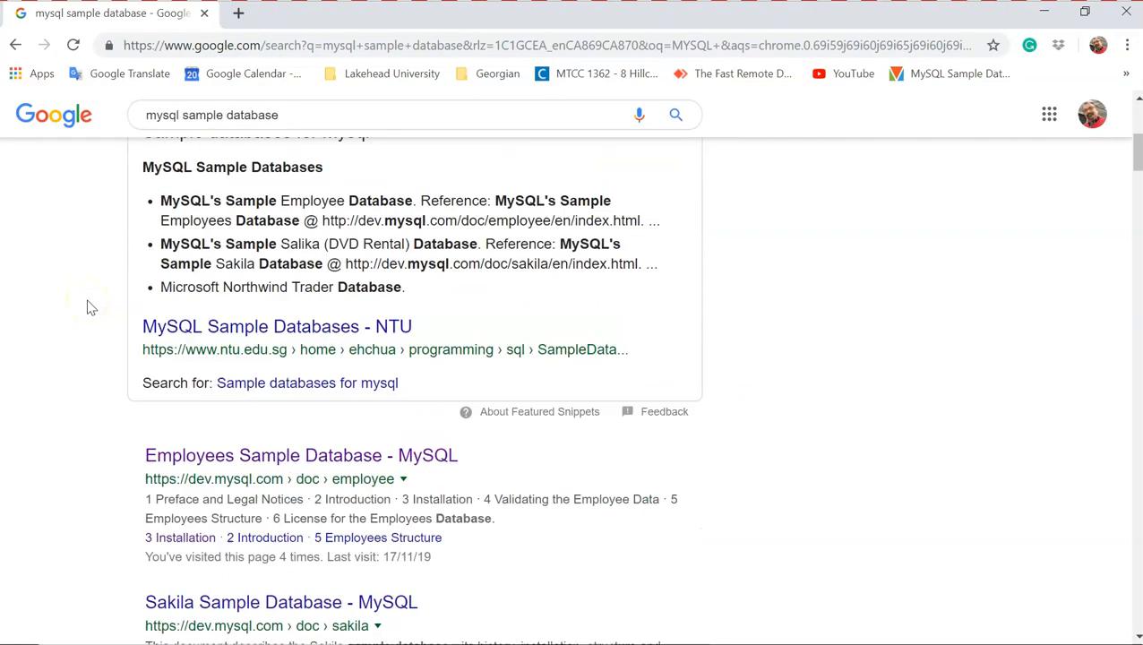
scroll("down", 3)
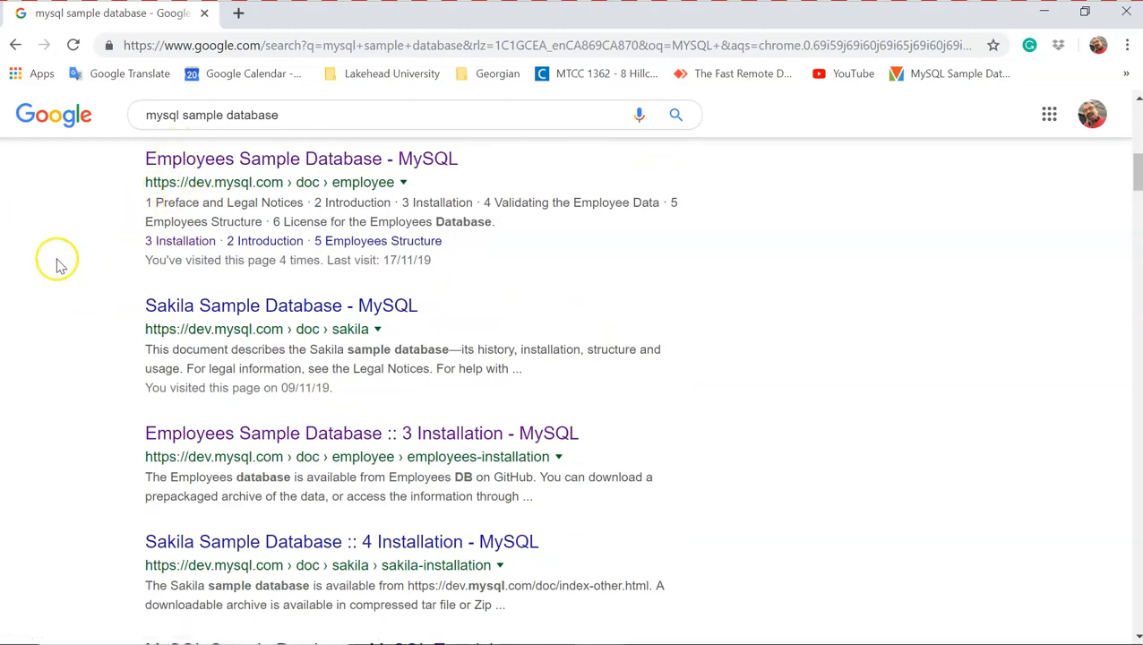
scroll("down", 3)
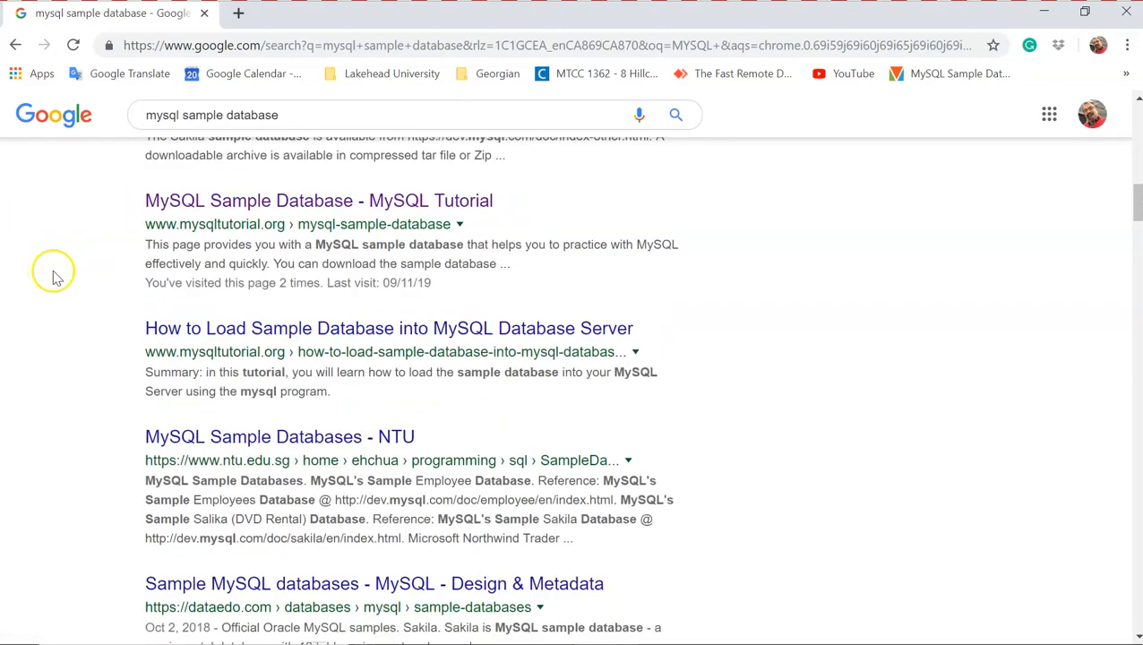
mouse_move(184, 242)
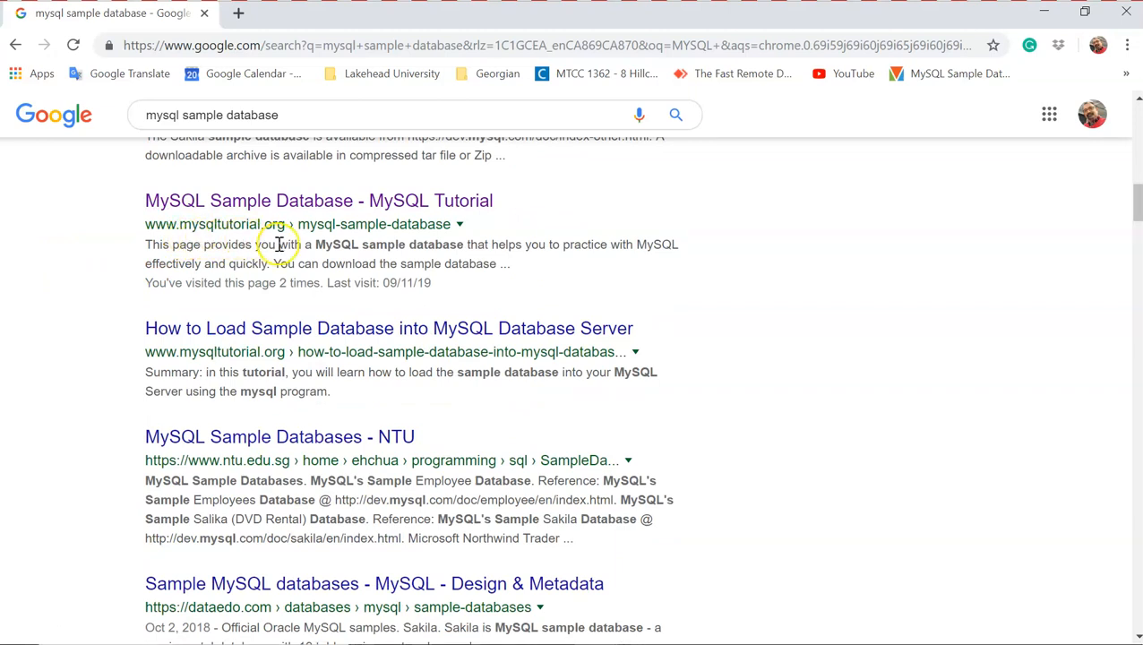
Step: Open the 'MySQL Sample Database - MySQL Tutorial' page and download the sample database
left_click(318, 199)
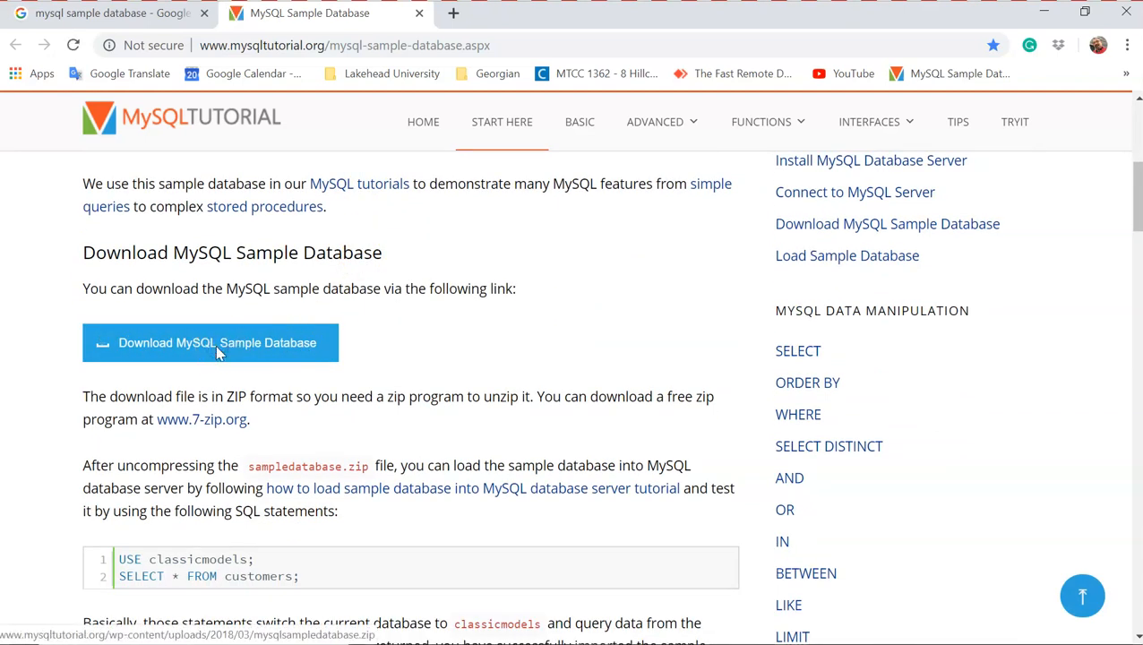
left_click(210, 342)
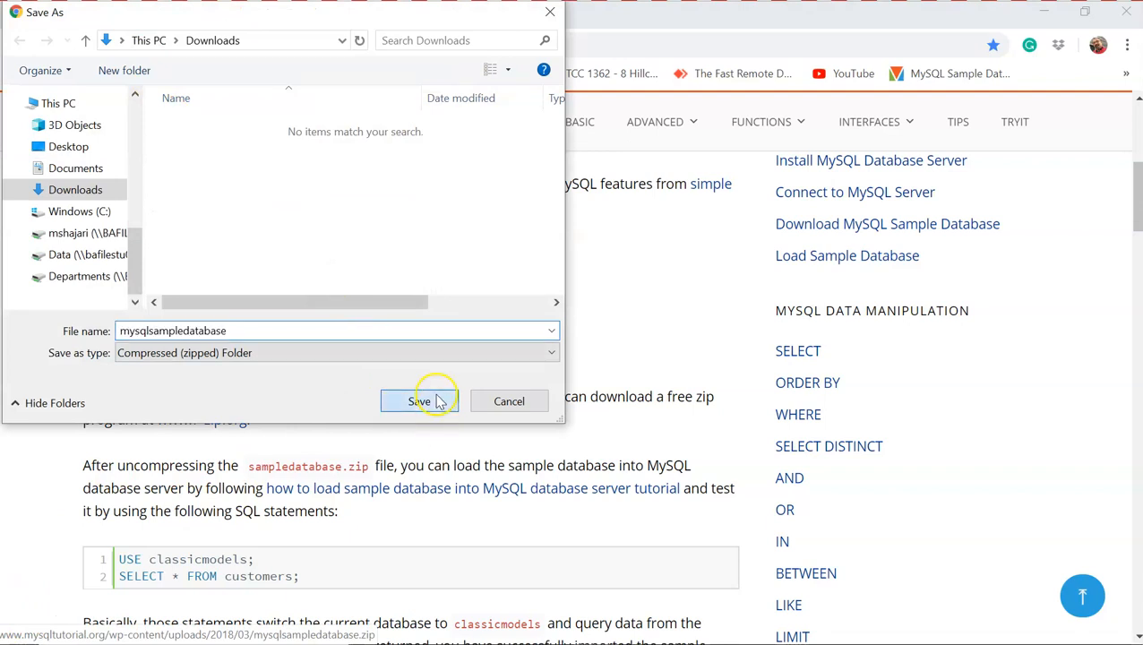
Step: Save the zip to Downloads, open it, and launch mysqlsampledatabase.sql
left_click(419, 400)
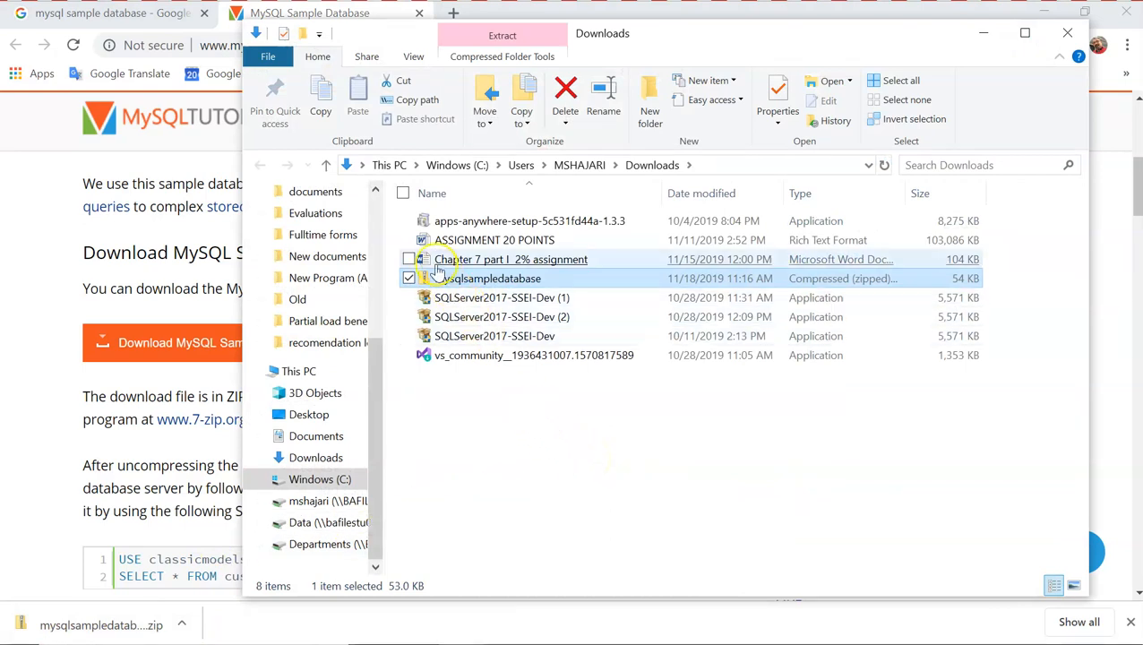
double_click(492, 278)
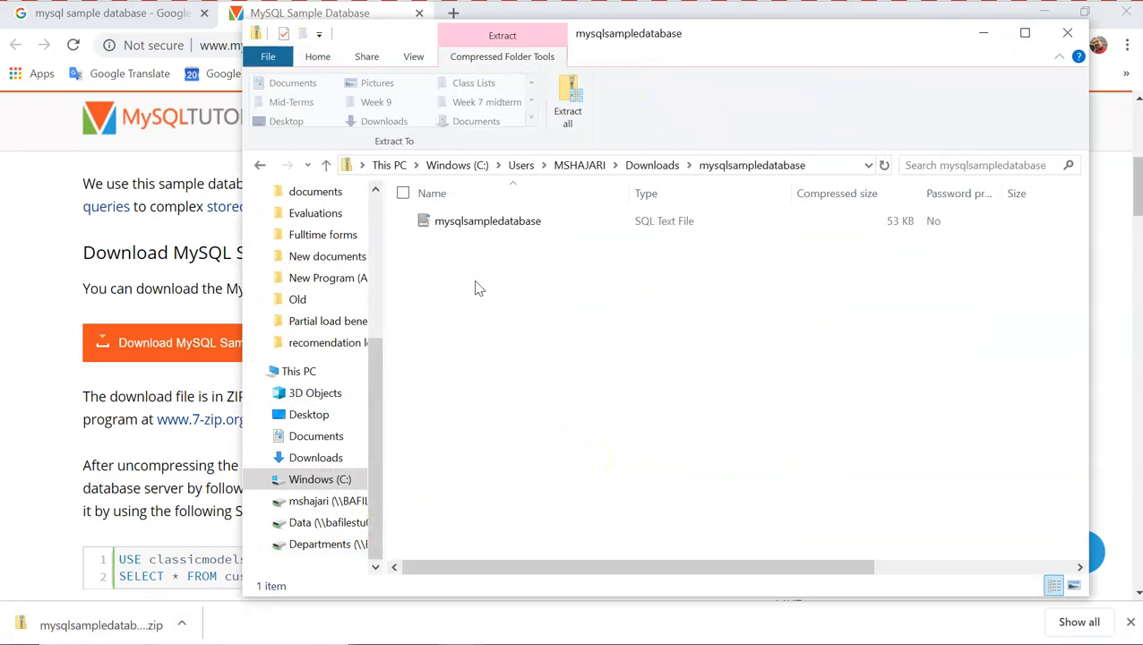
left_click(488, 220)
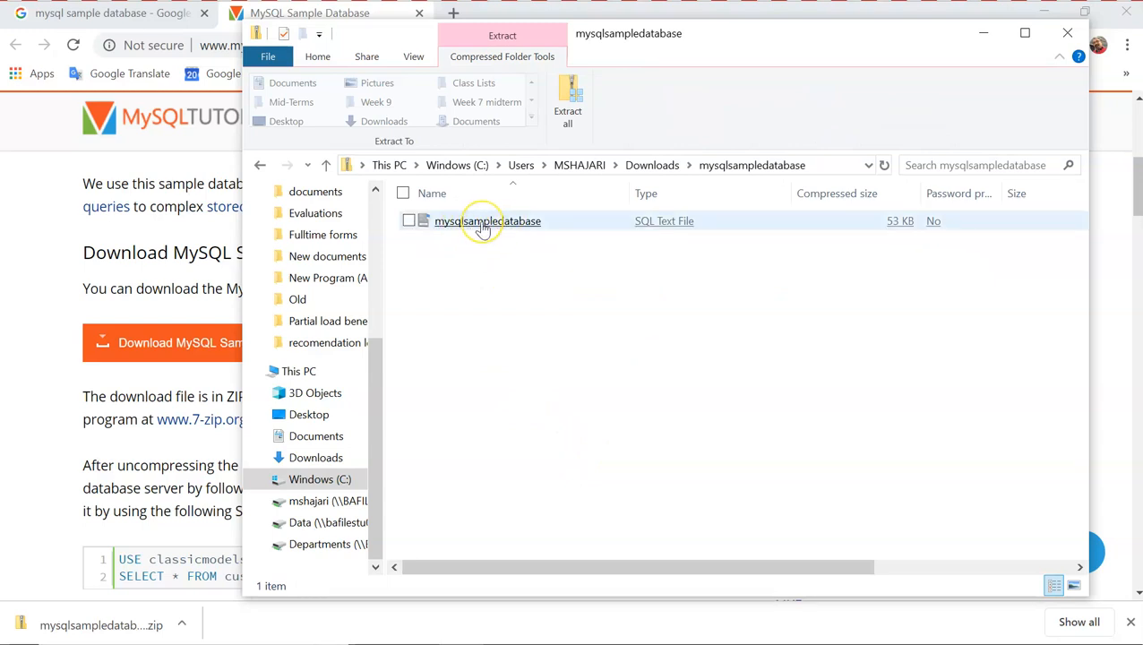
mouse_move(548, 219)
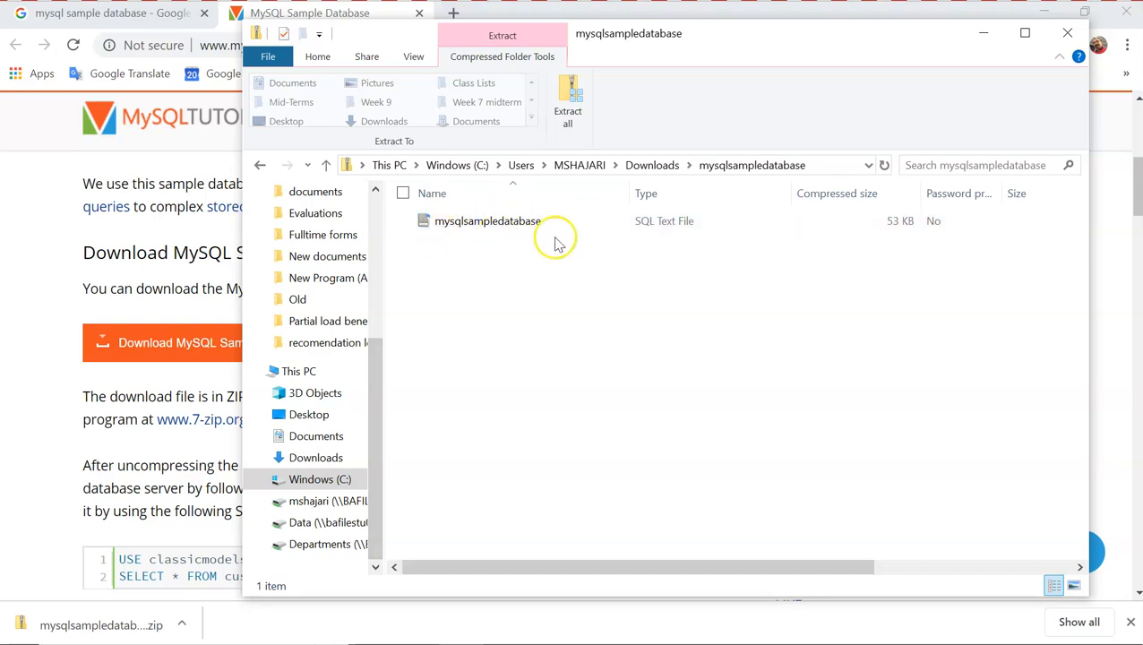
right_click(487, 221)
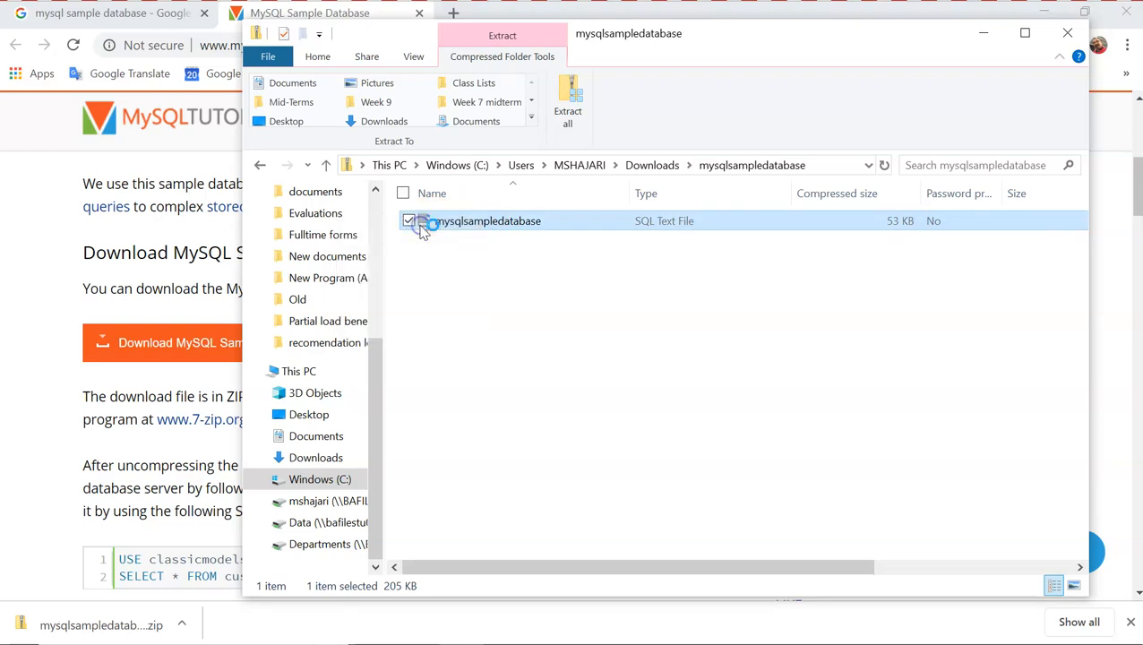
double_click(487, 220)
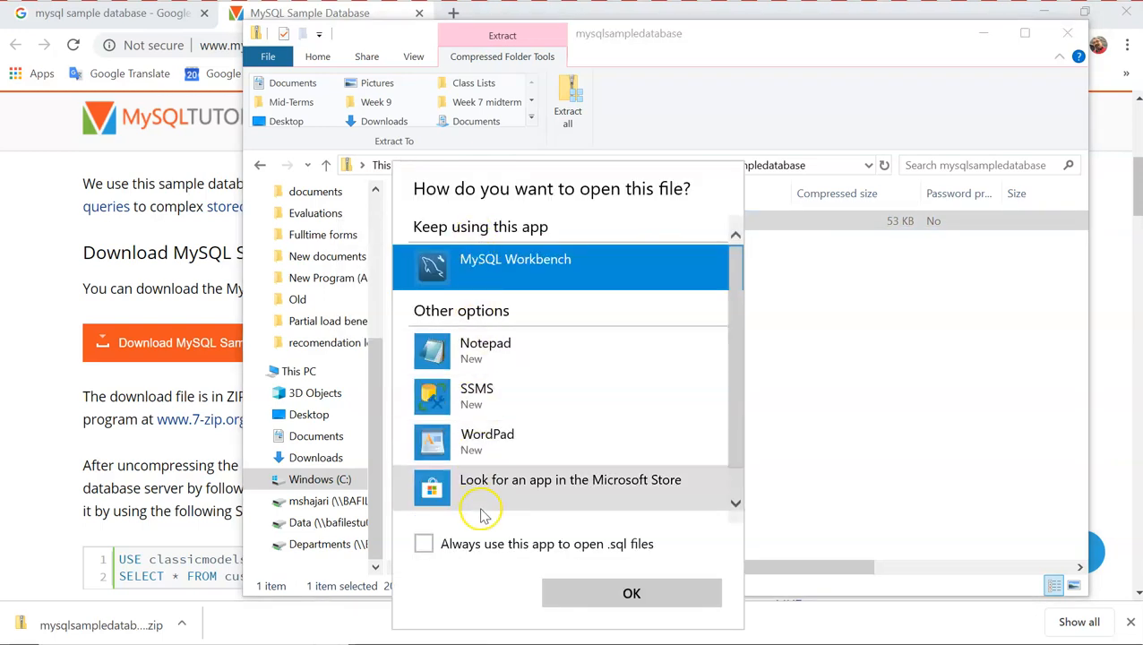
mouse_move(506, 396)
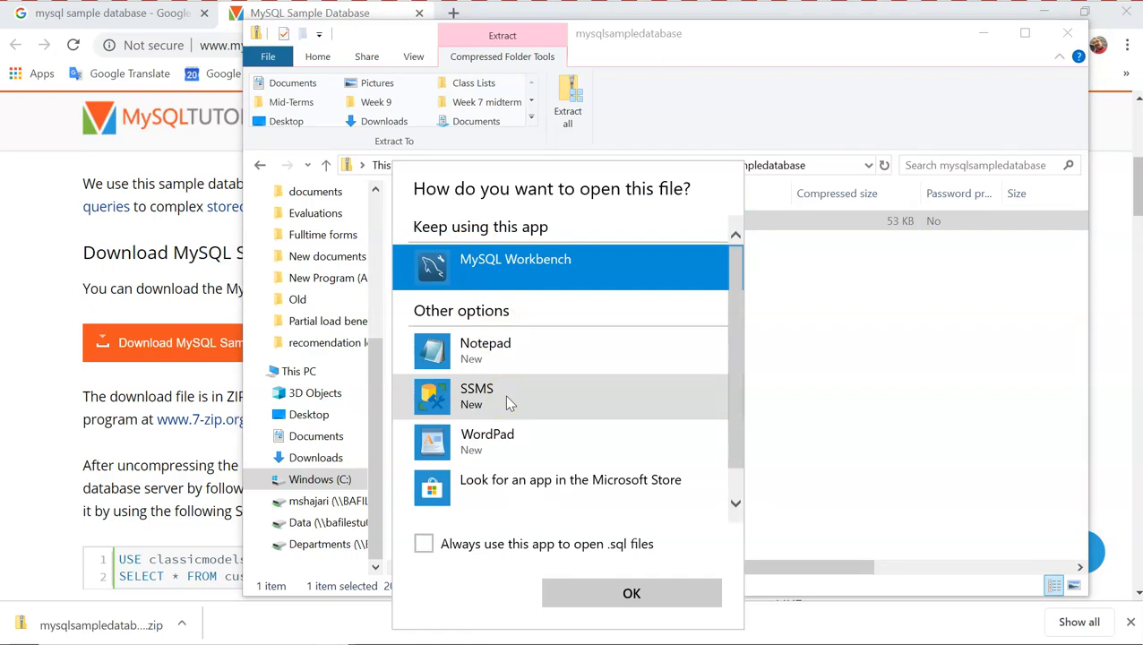
mouse_move(506, 269)
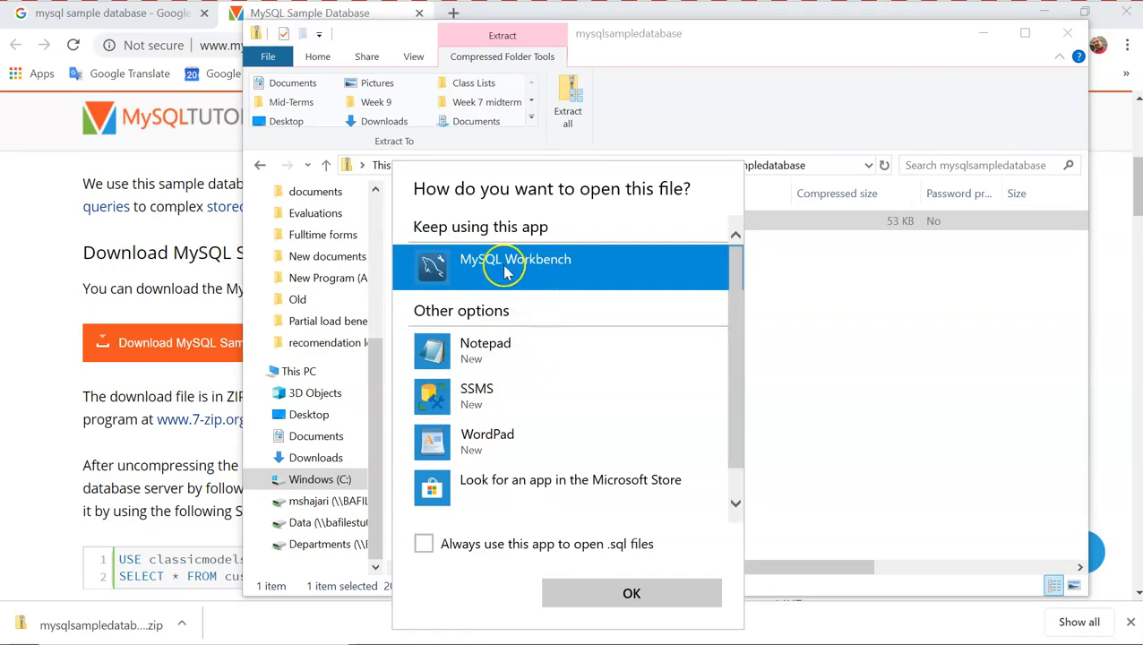
mouse_move(484, 269)
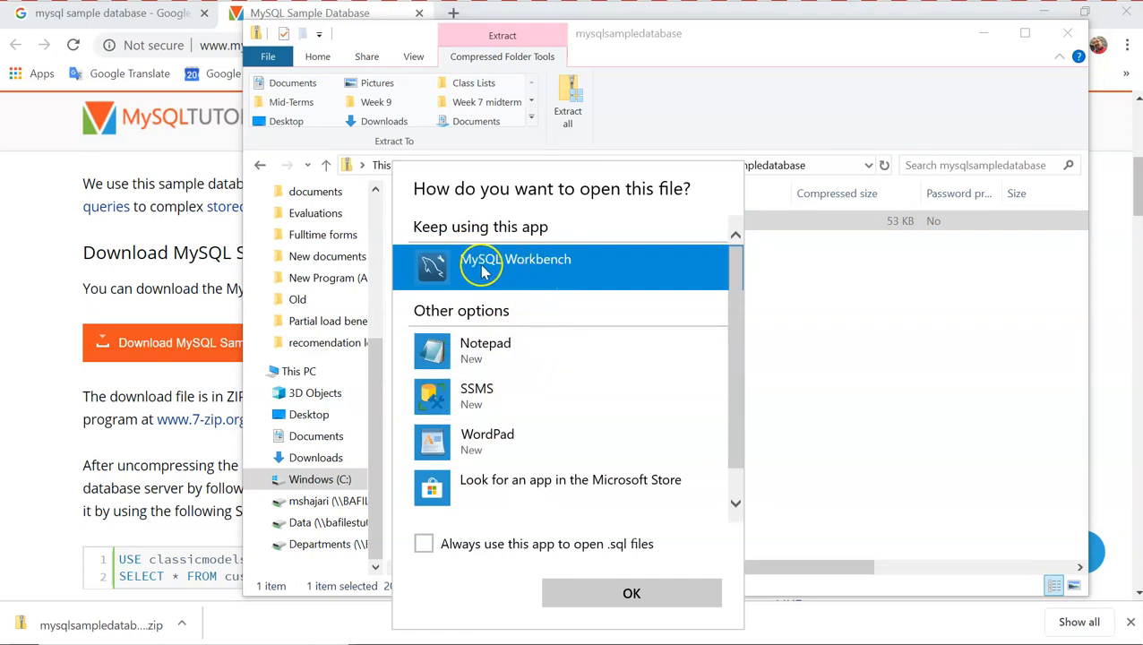
mouse_move(501, 351)
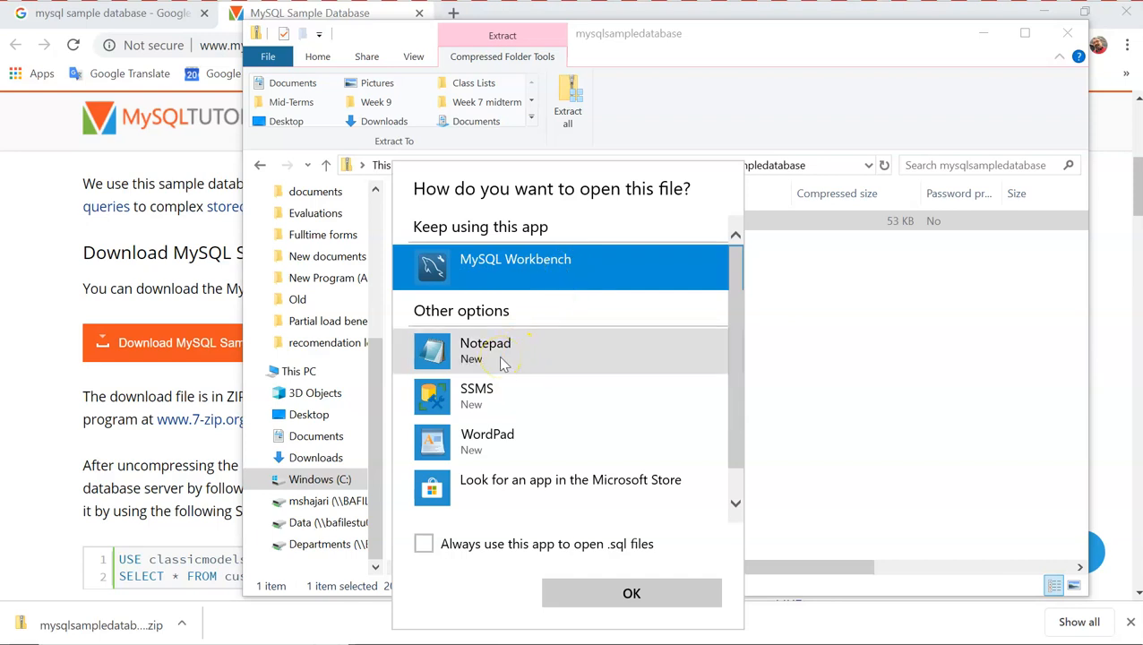
Step: Choose Notepad to open the mysqlsampledatabase script
left_click(485, 350)
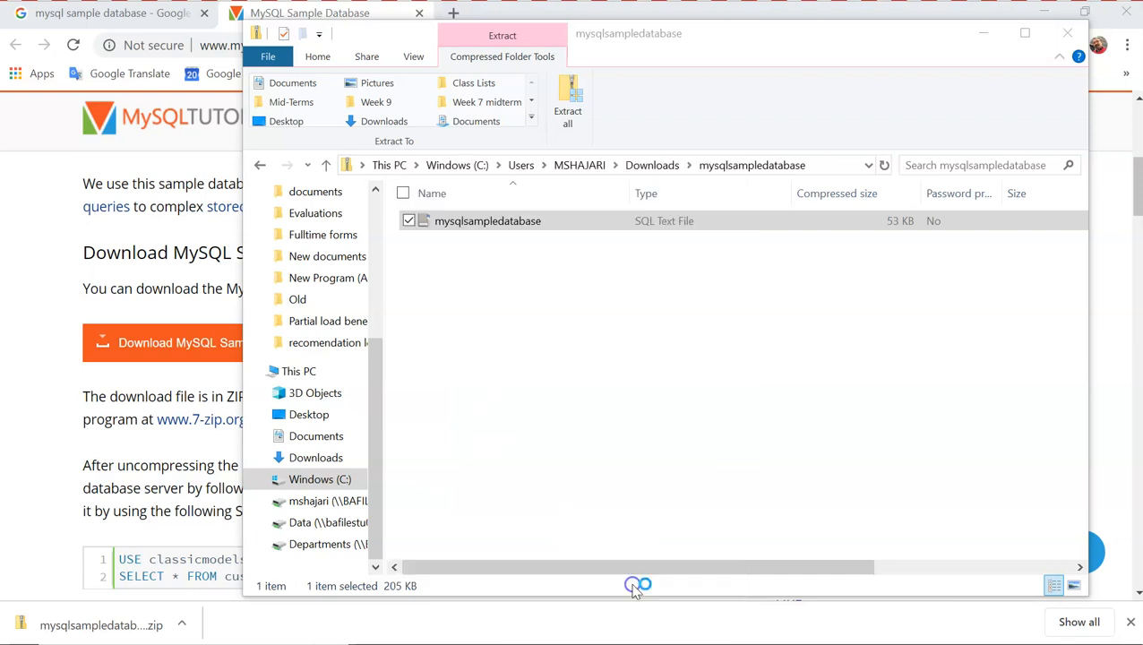
Step: Maximize Notepad, scroll through the classicmodels script, then close Notepad
double_click(487, 220)
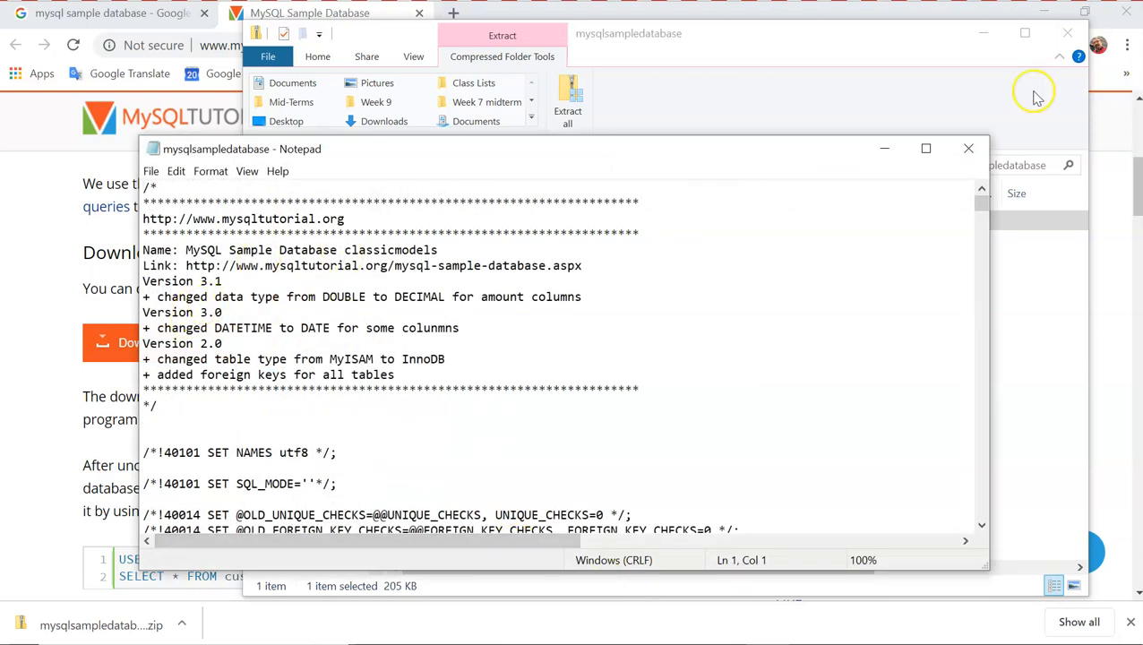
left_click(925, 148)
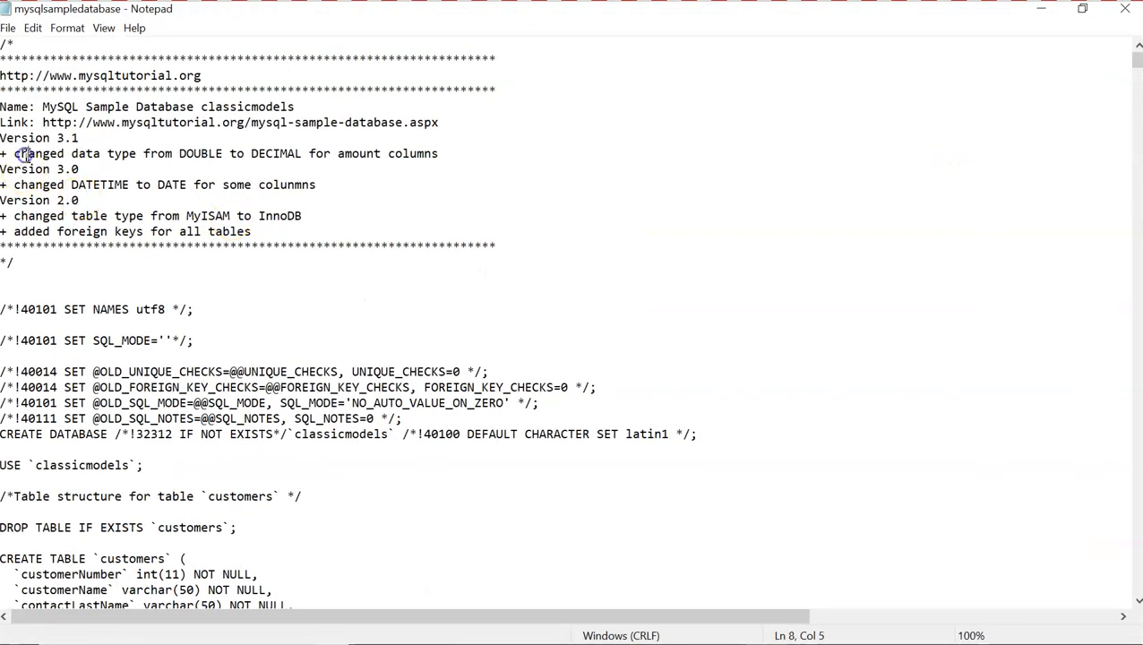
scroll("down", 3)
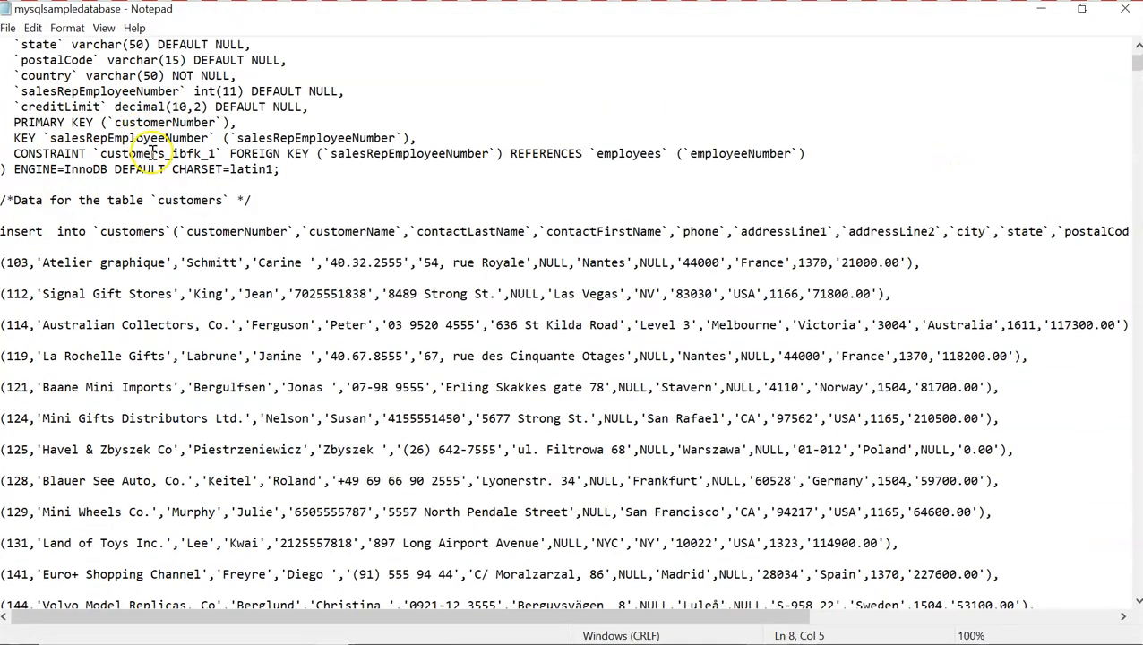
scroll("down", 3)
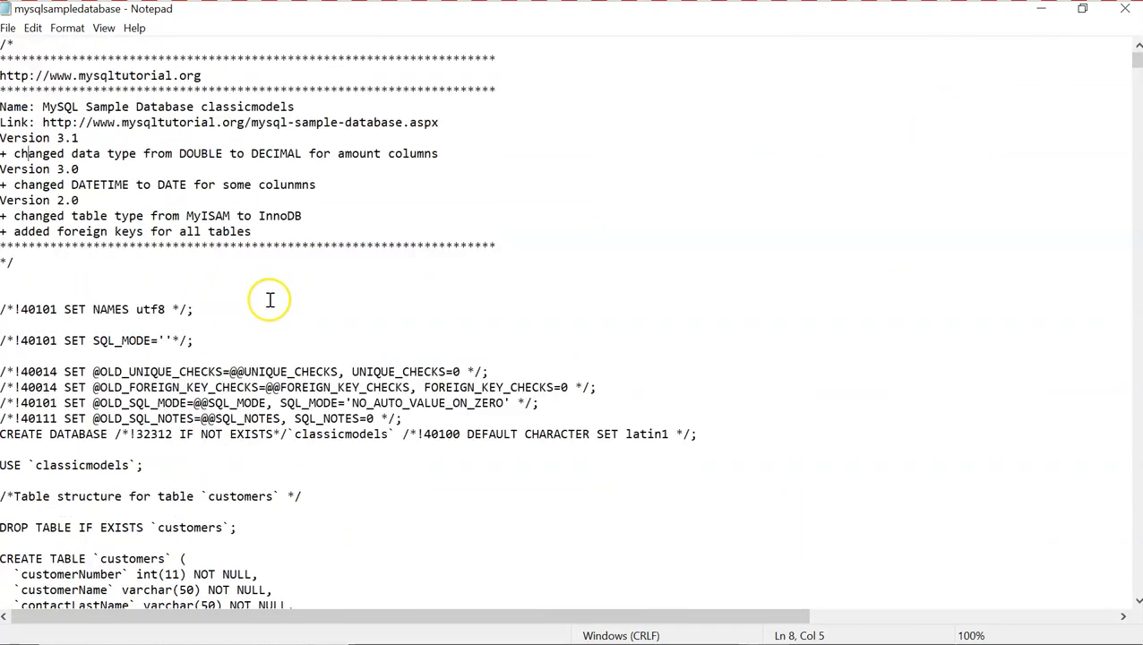
left_click(270, 309)
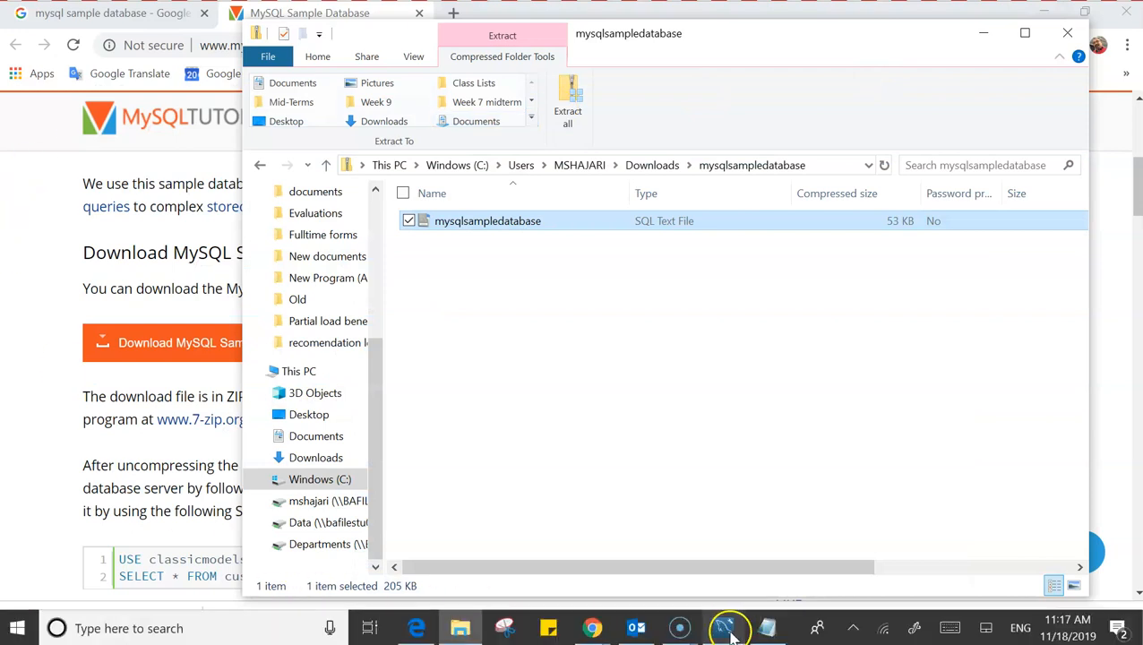
Step: Switch to Workbench and open mysqlsampledatabase.sql in the query editor
left_click(729, 627)
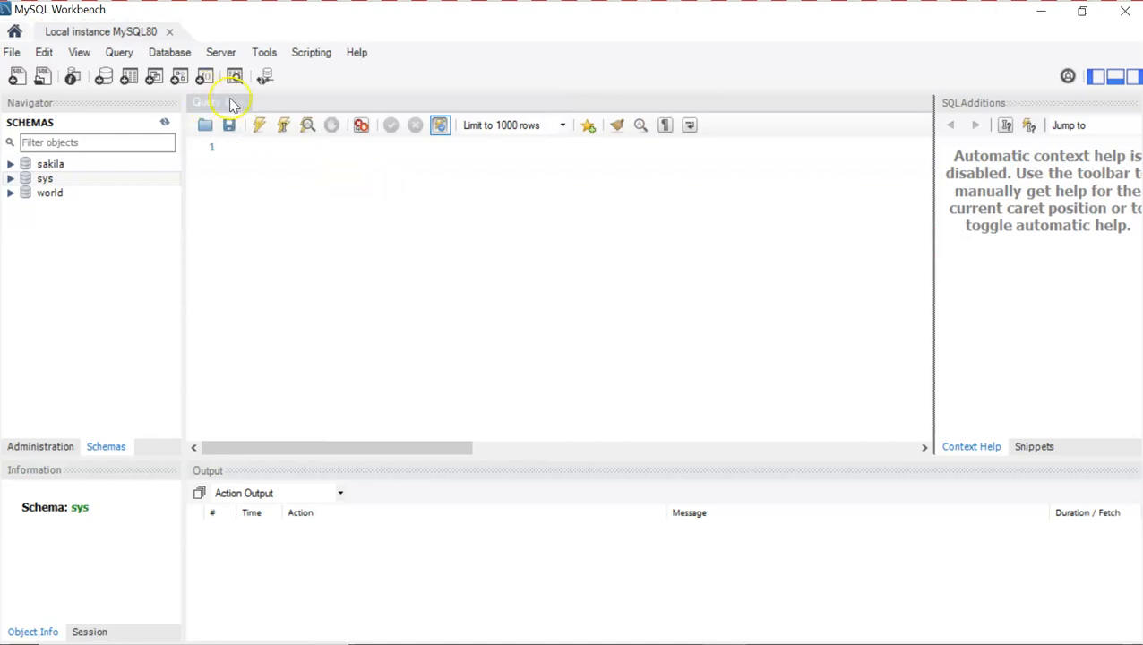
left_click(230, 101)
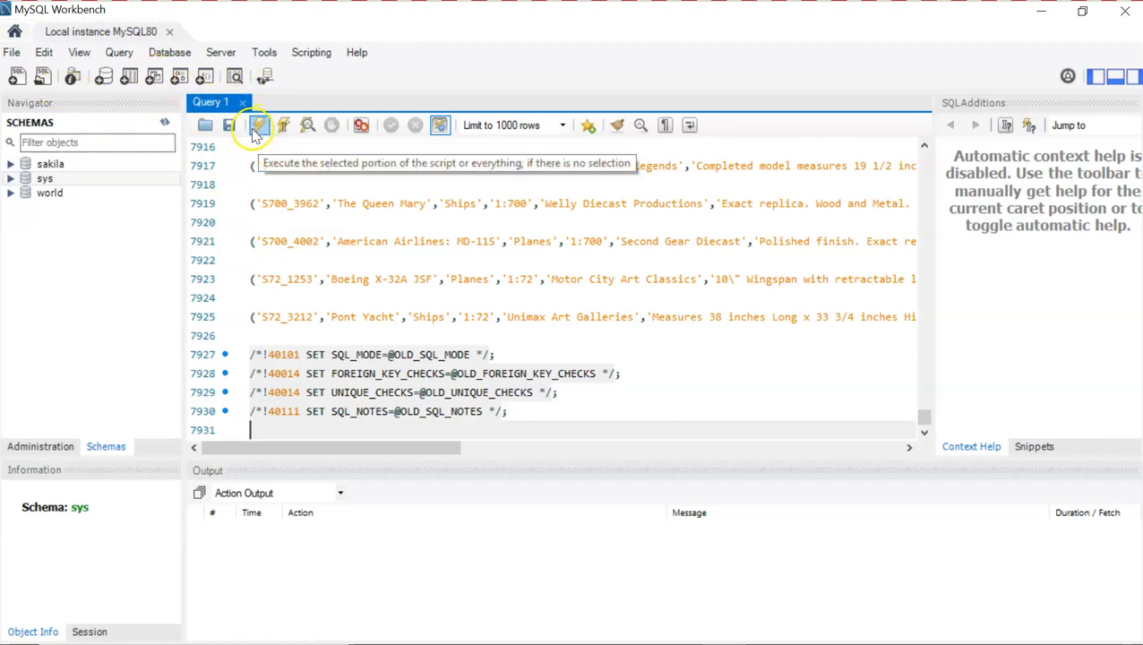
mouse_move(259, 126)
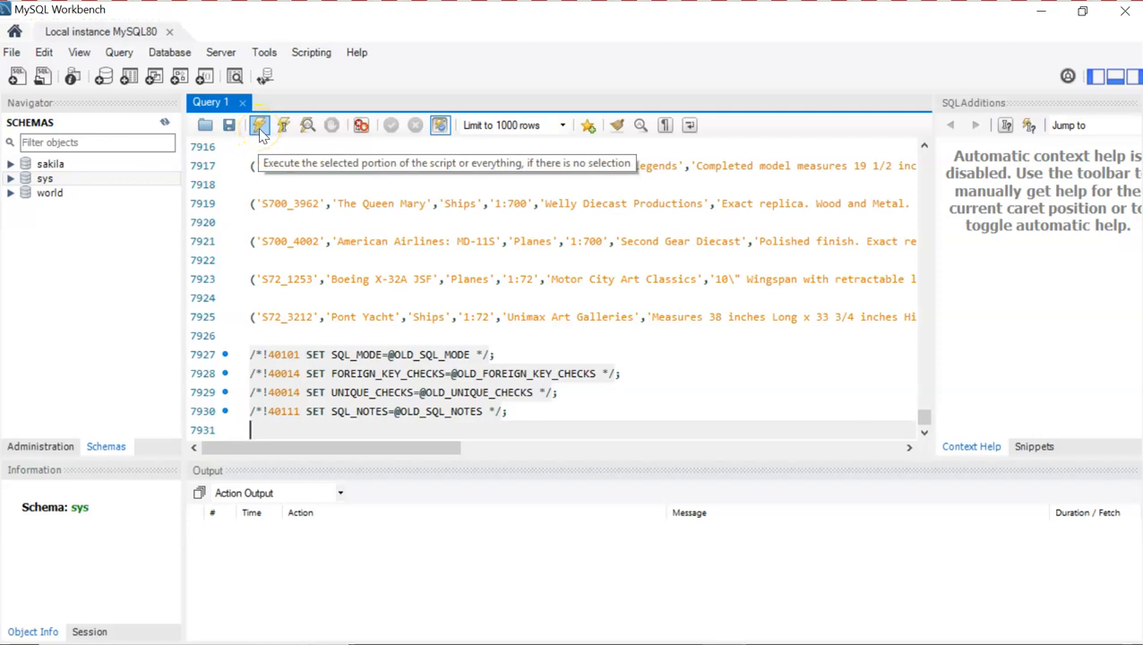
Step: Execute the entire classicmodels script with the lightning-bolt button
left_click(259, 125)
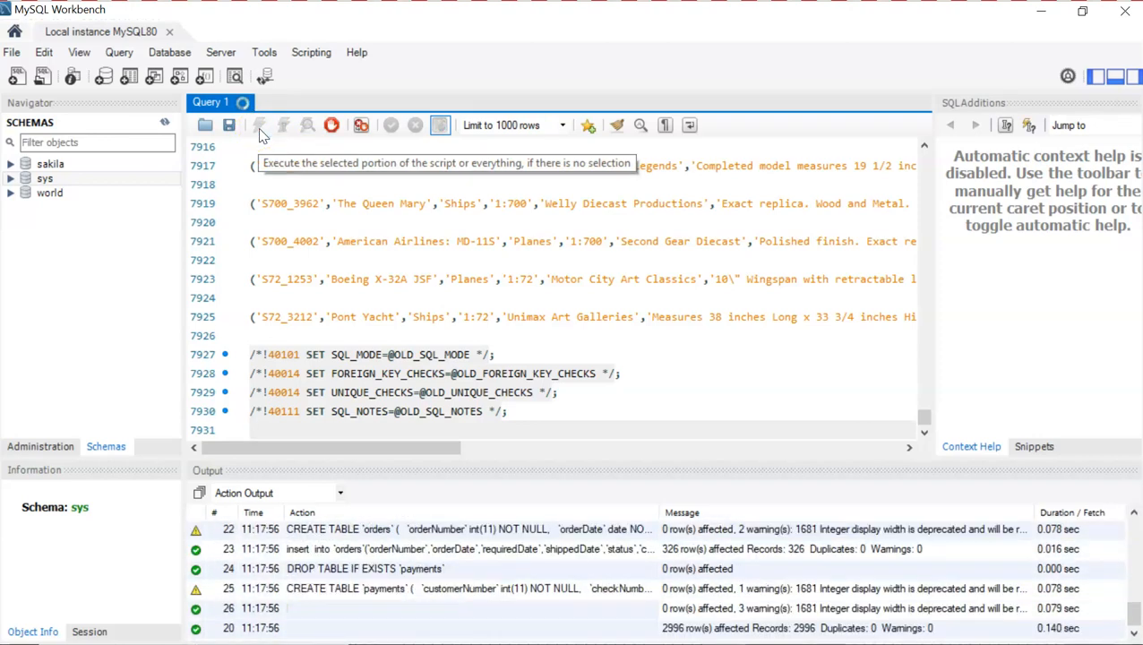
left_click(259, 124)
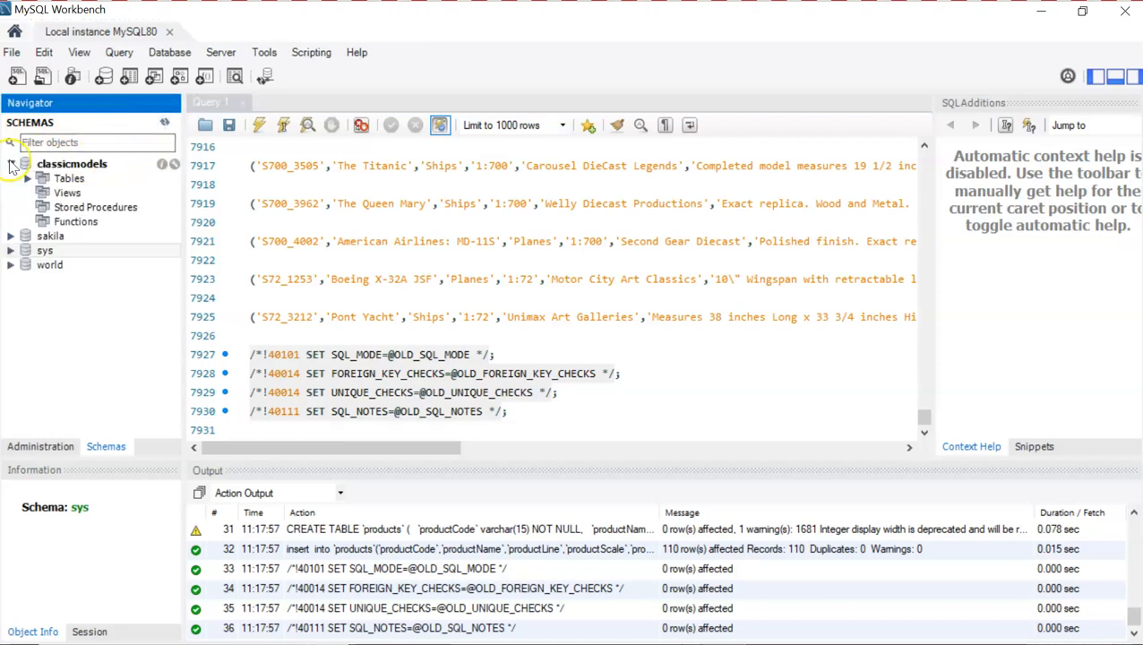
Step: Expand classicmodels and its Tables node to view customers through products, then collapse the list
left_click(11, 163)
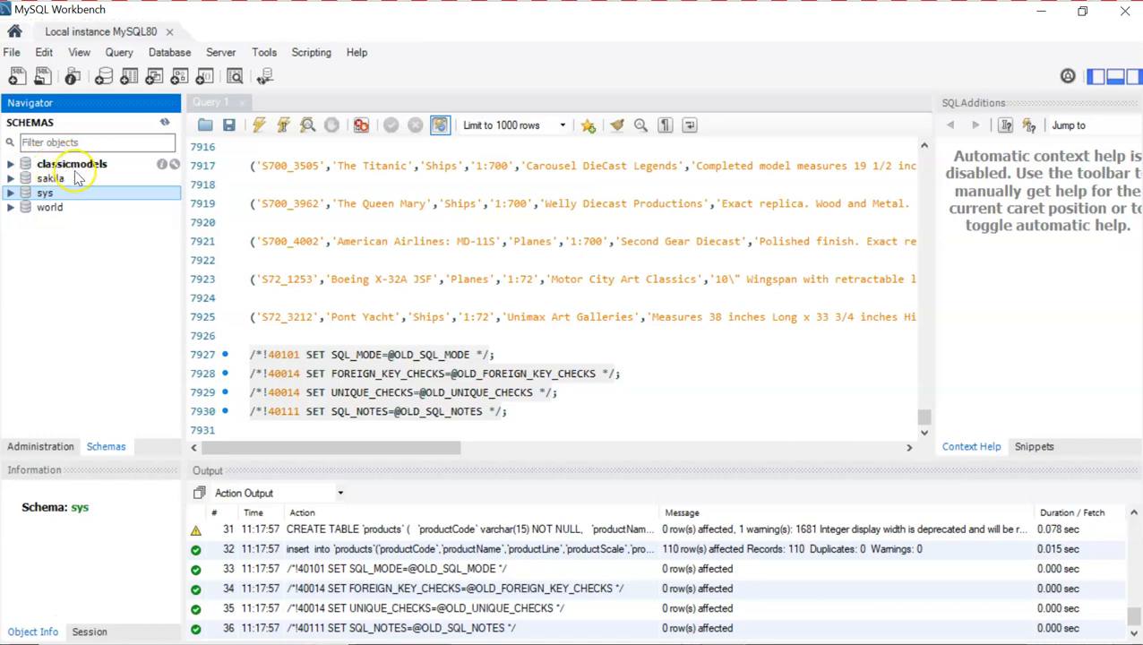
left_click(11, 164)
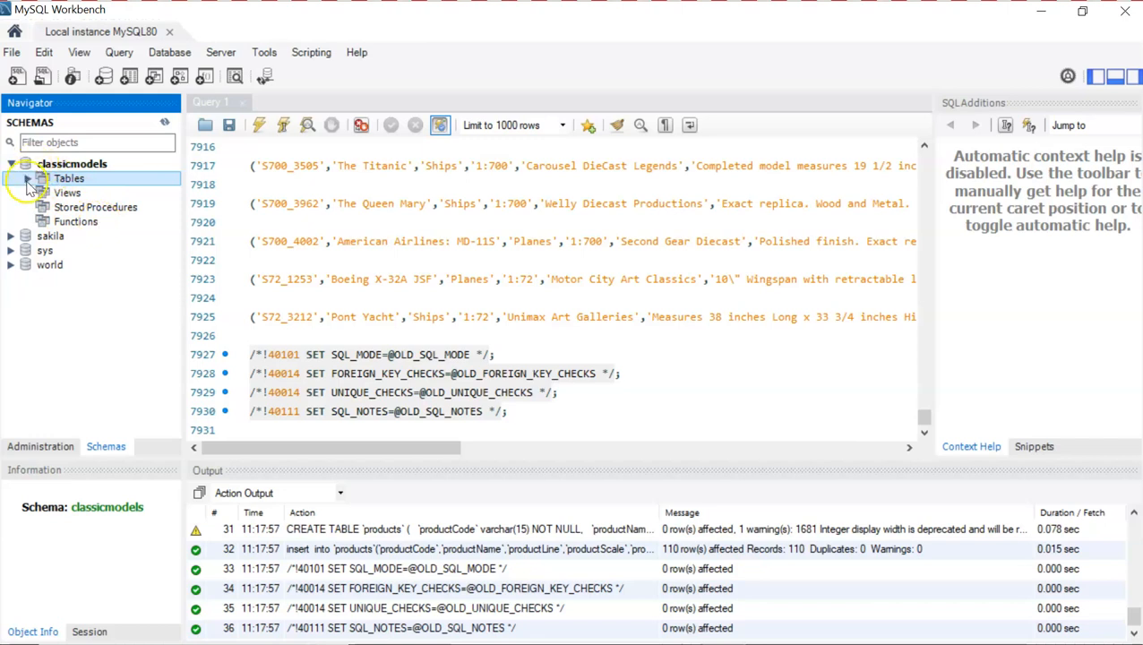
left_click(29, 178)
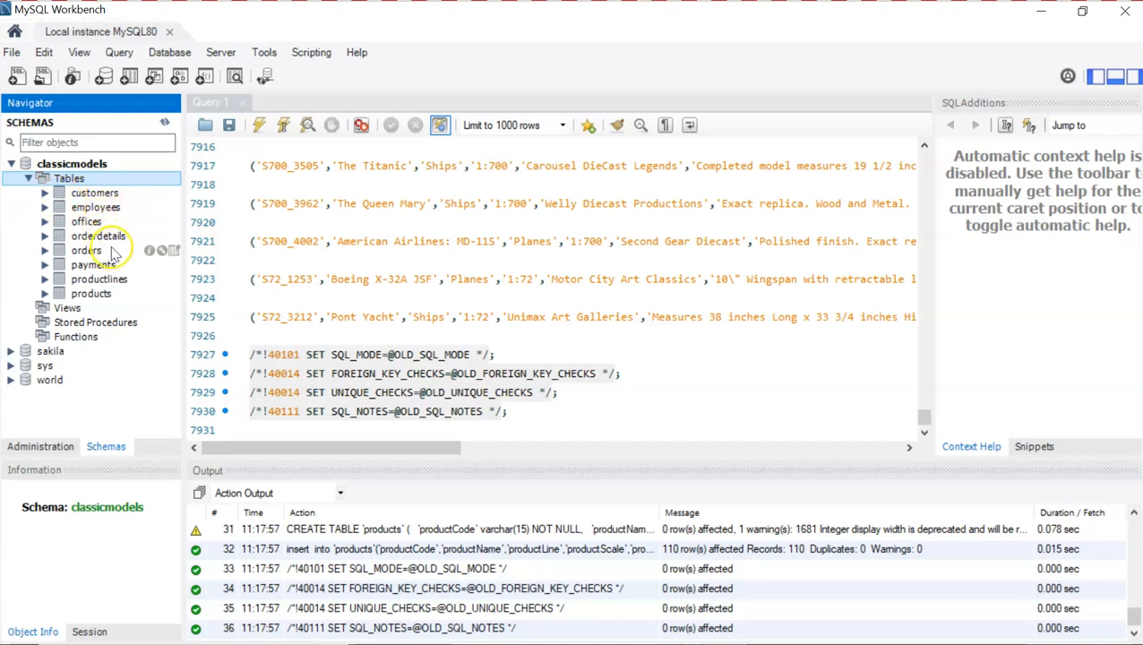
mouse_move(111, 293)
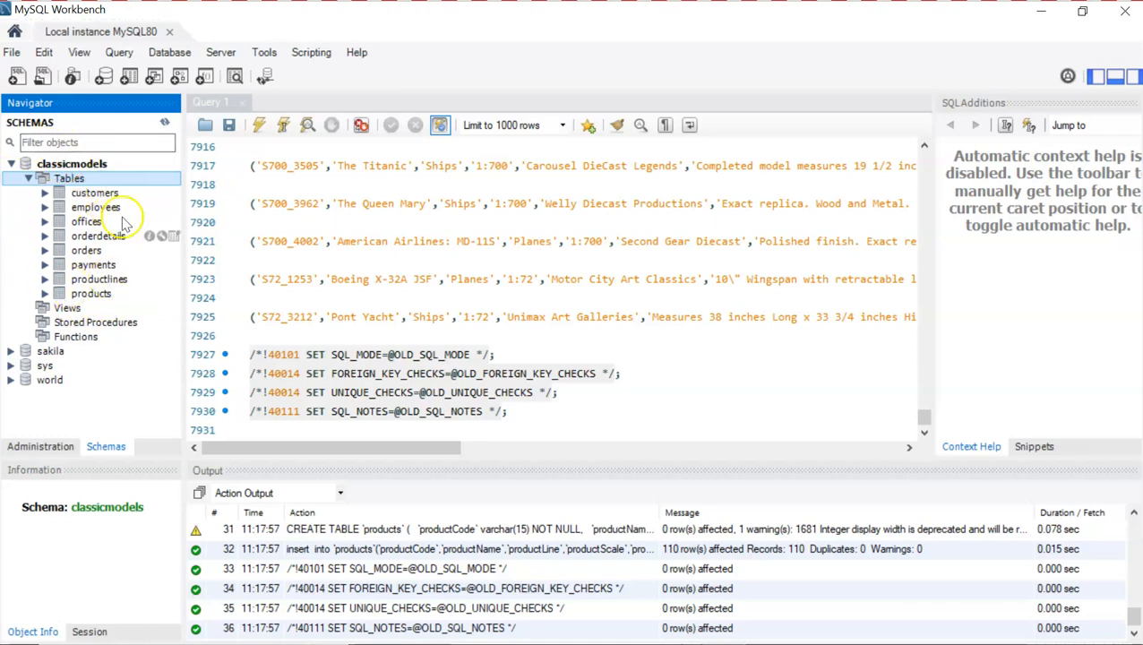
mouse_move(105, 213)
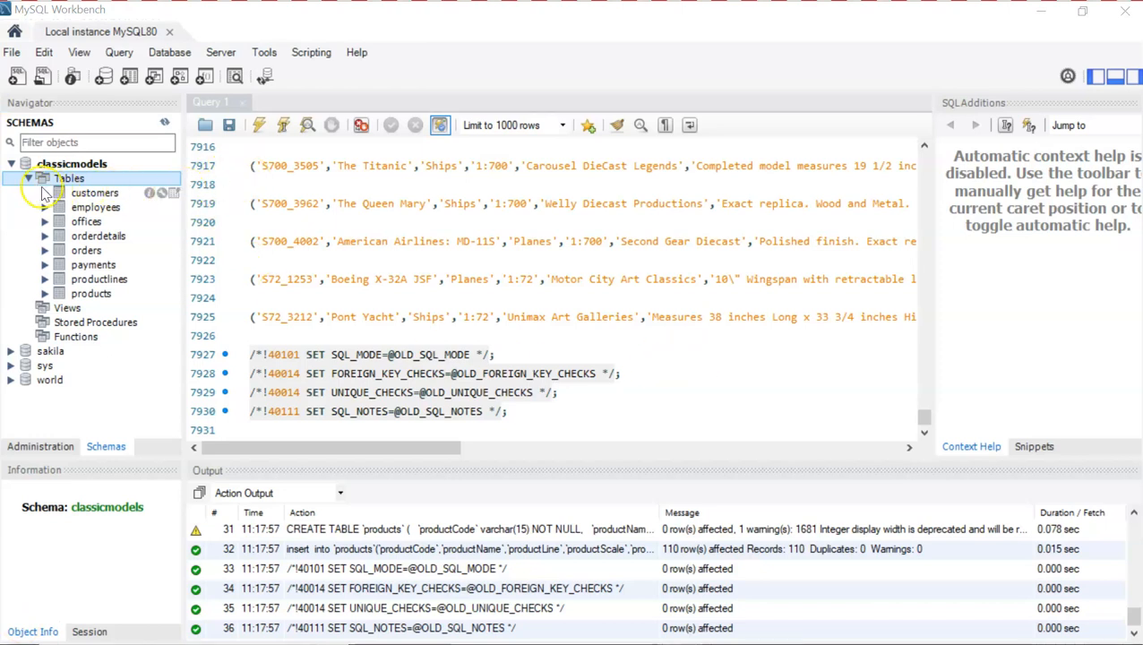
left_click(29, 178)
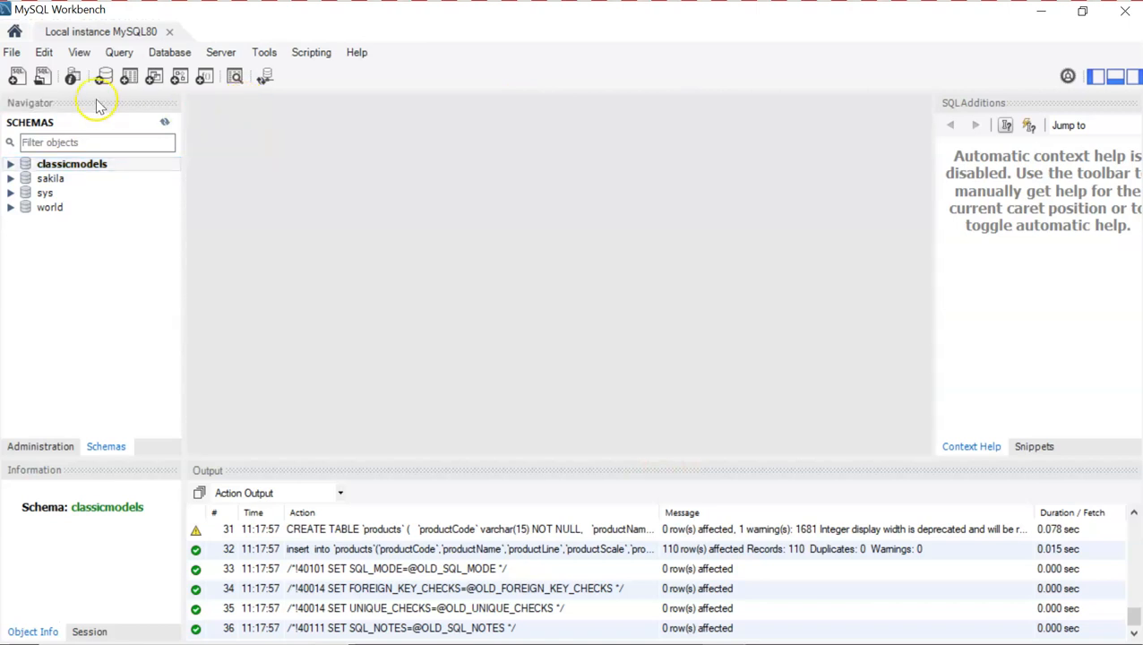
mouse_move(21, 76)
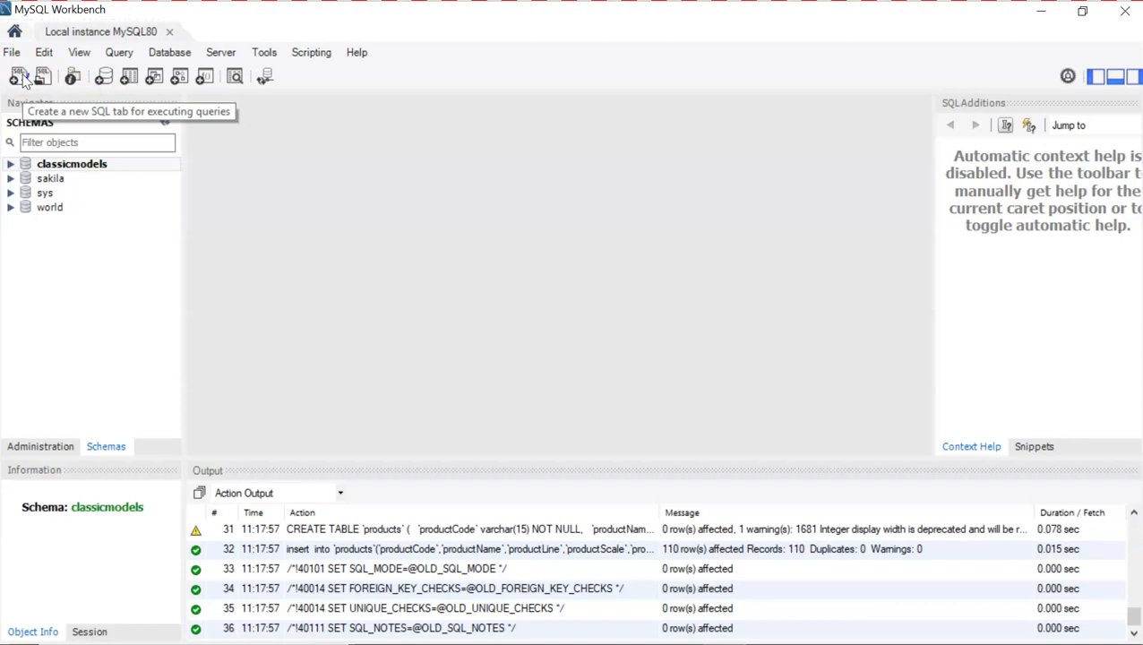
Step: Open a new empty SQL File 1 query tab from the toolbar
left_click(17, 76)
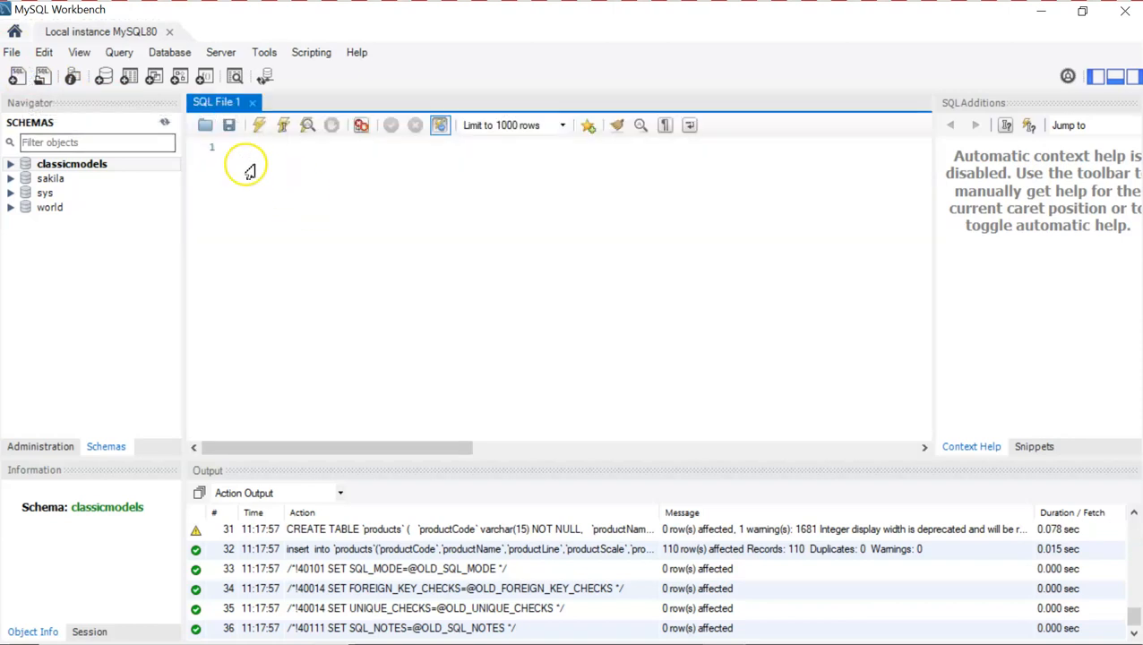
mouse_move(338, 279)
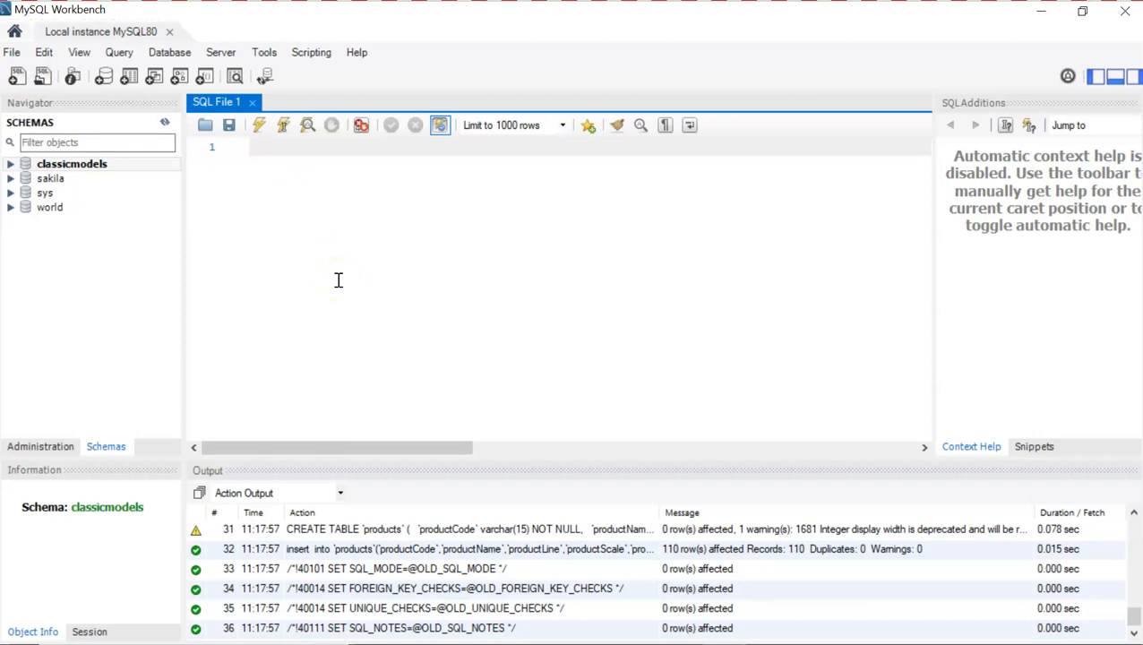
mouse_move(499, 217)
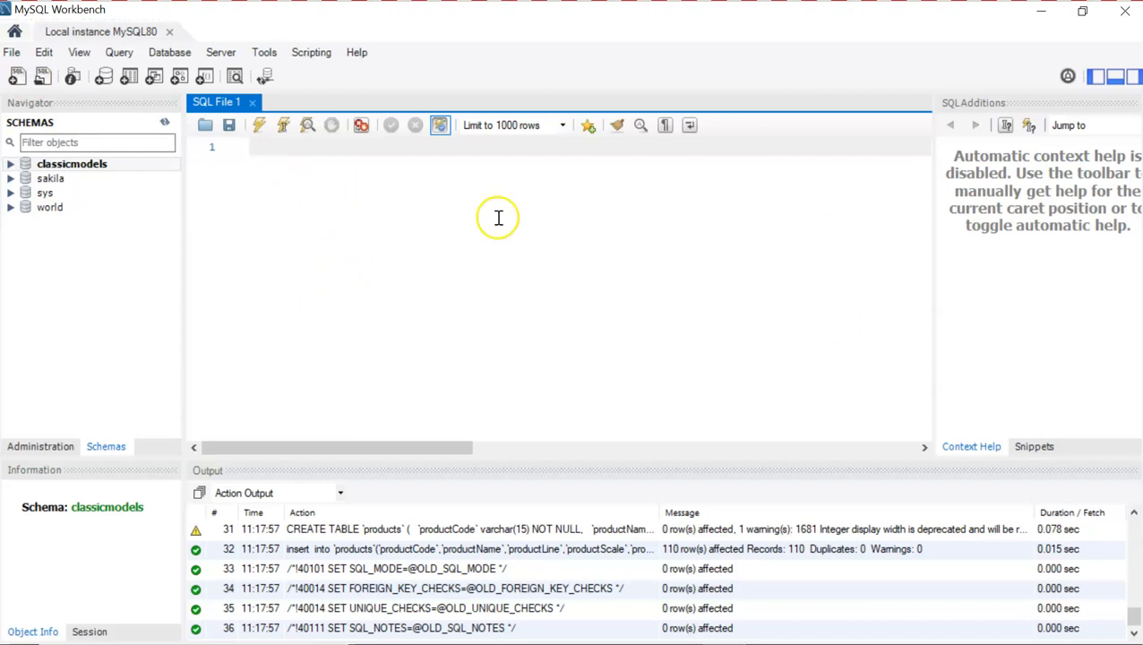